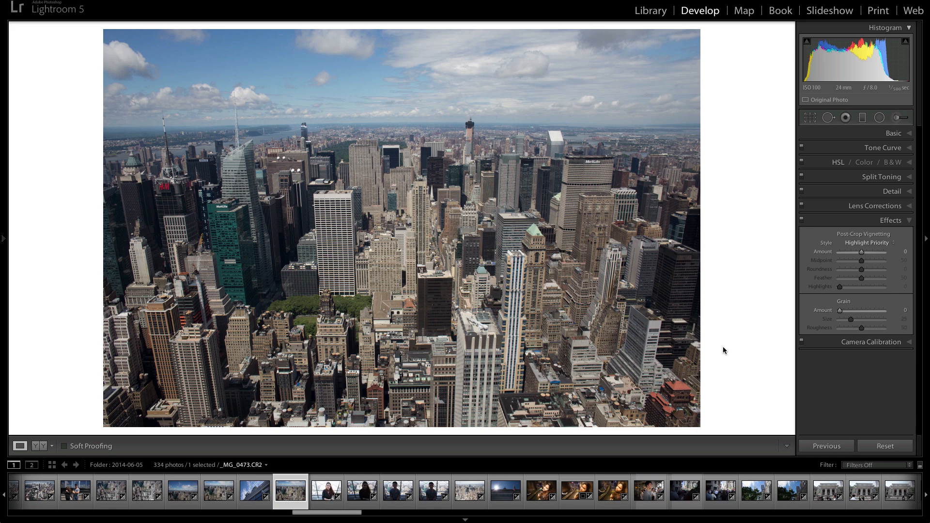
Expand the Lens Corrections panel in Develop to show its Basic options
left_click(873, 206)
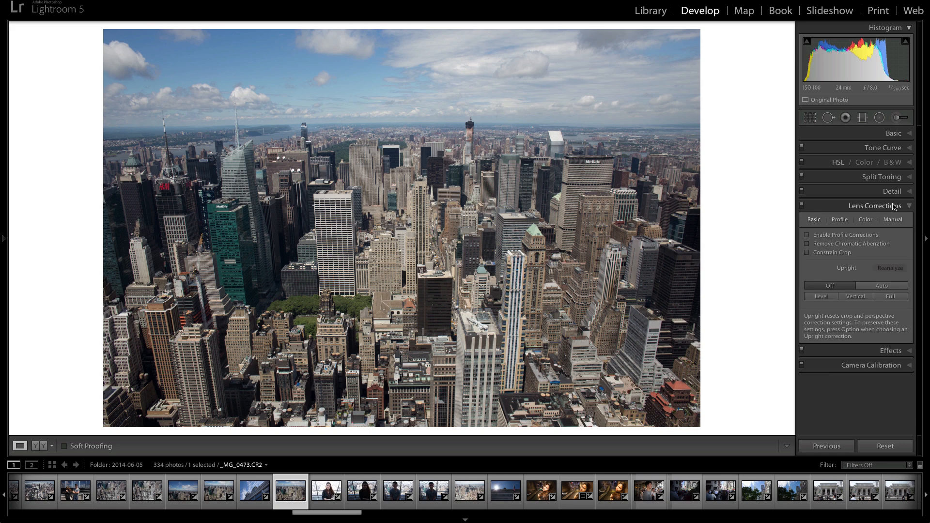
mouse_move(889, 202)
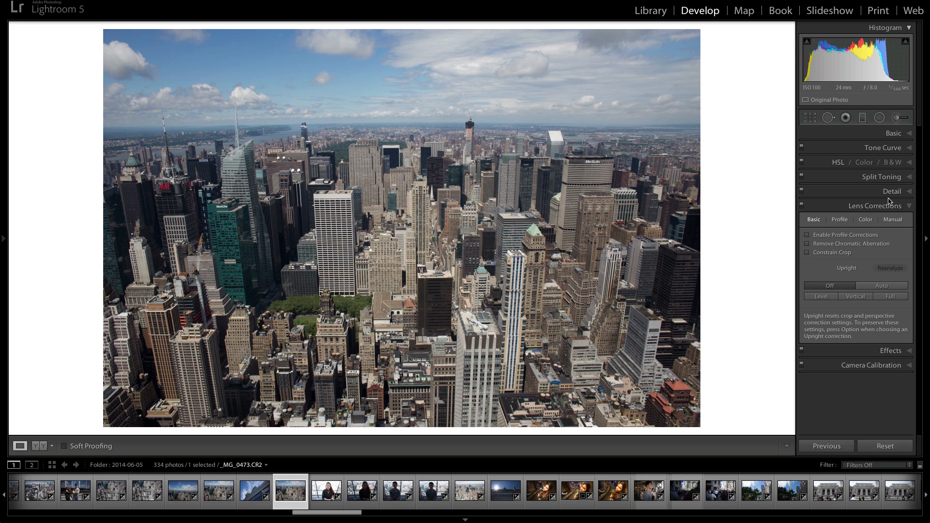
mouse_move(890, 207)
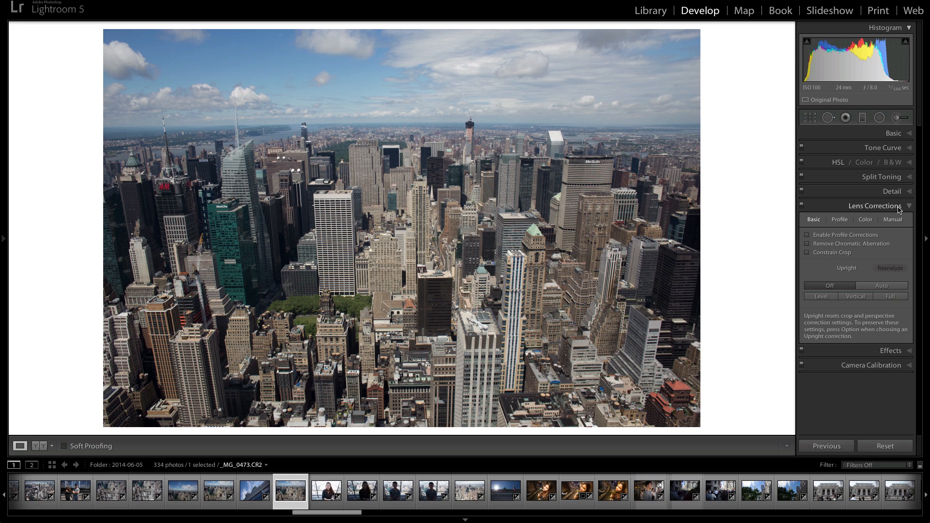
mouse_move(883, 249)
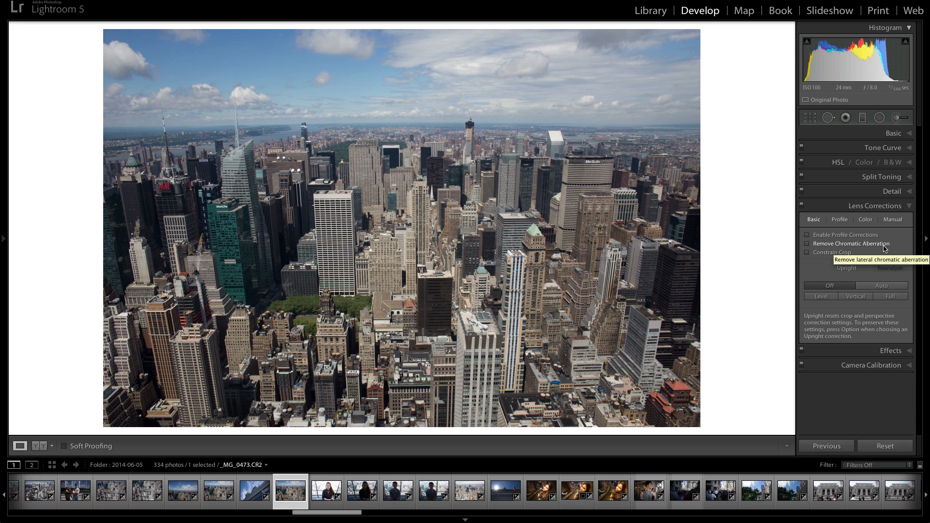
mouse_move(884, 249)
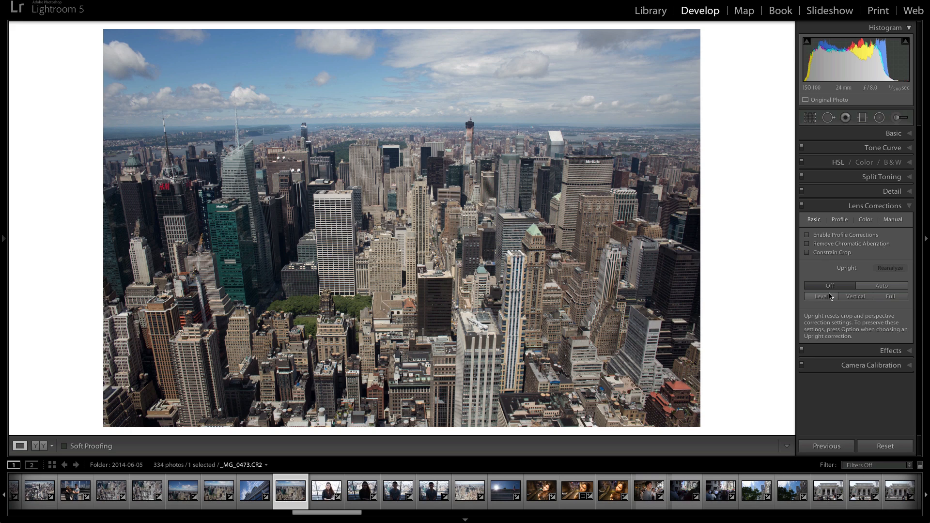
mouse_move(445, 128)
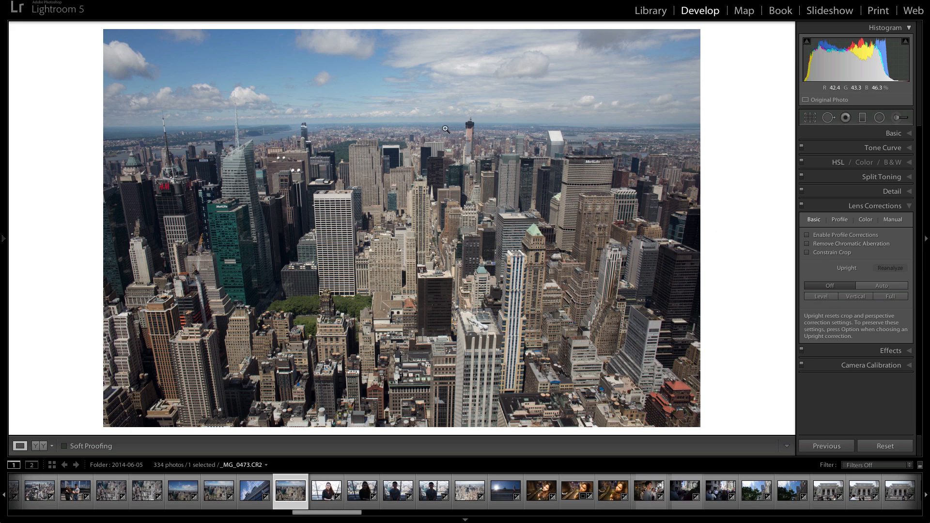
mouse_move(777, 272)
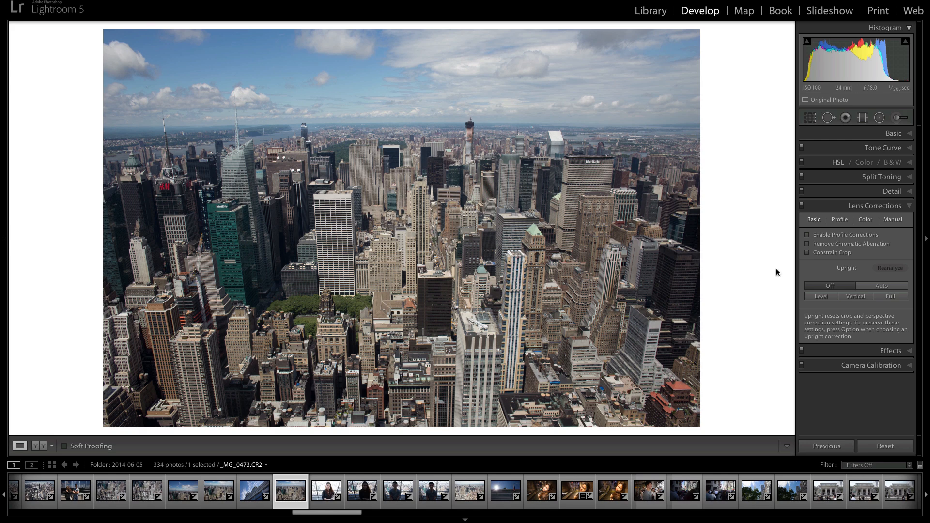
mouse_move(867, 273)
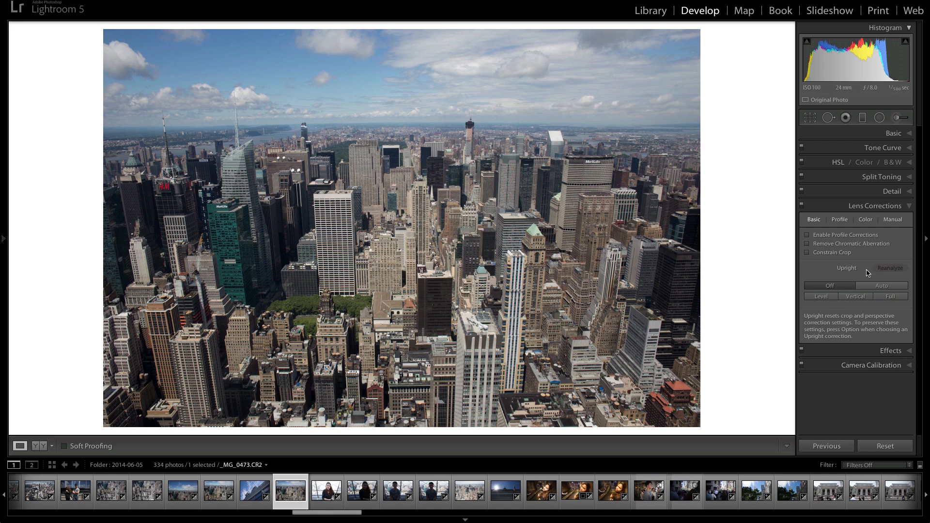
mouse_move(895, 250)
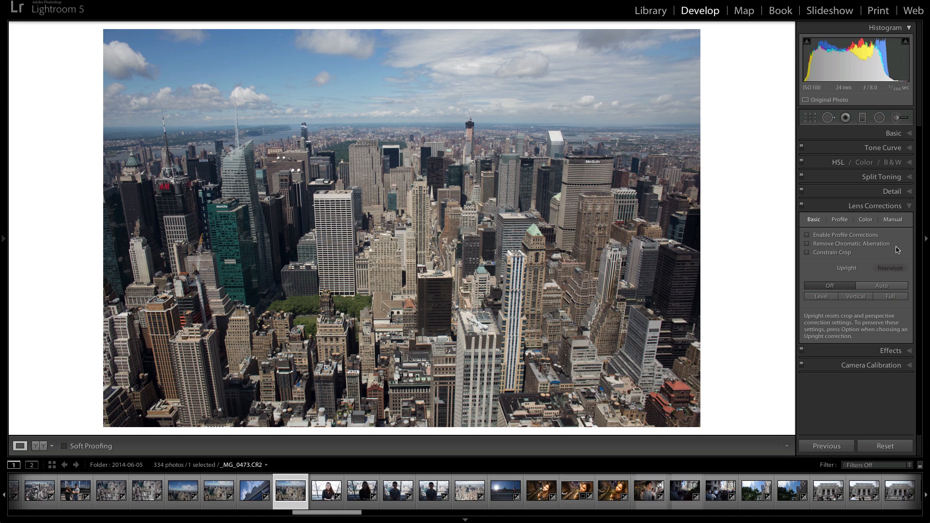
mouse_move(841, 244)
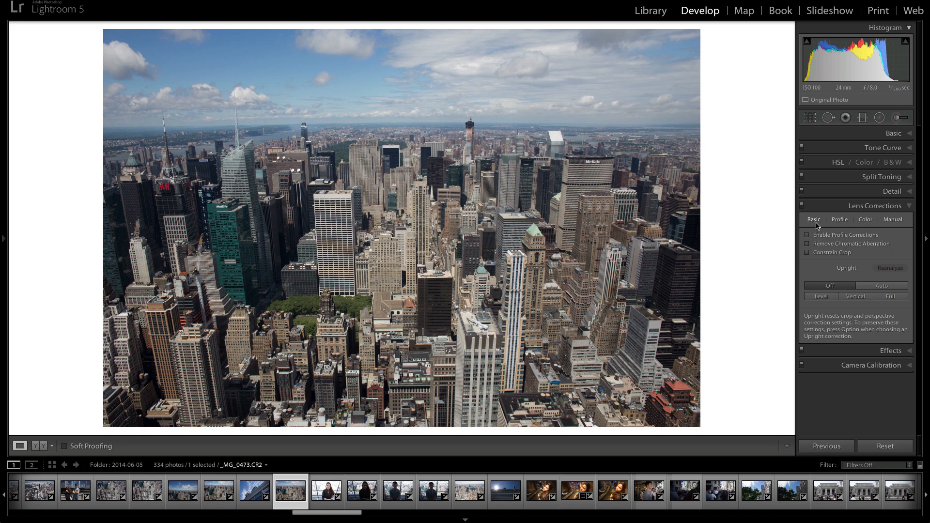
mouse_move(827, 245)
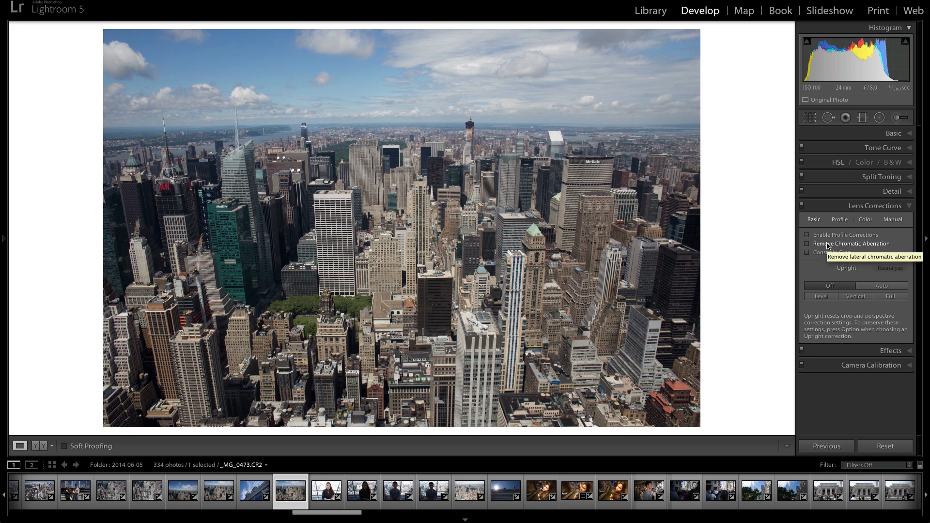
mouse_move(826, 242)
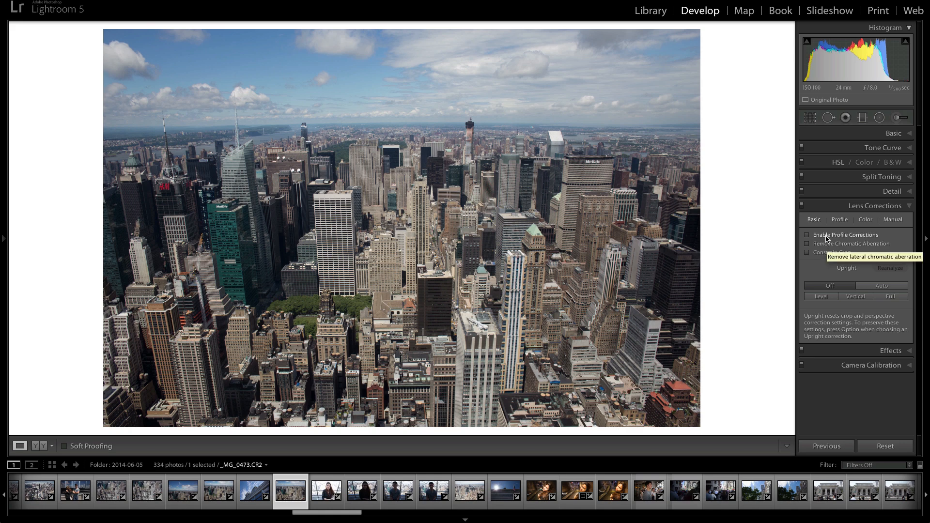
mouse_move(825, 235)
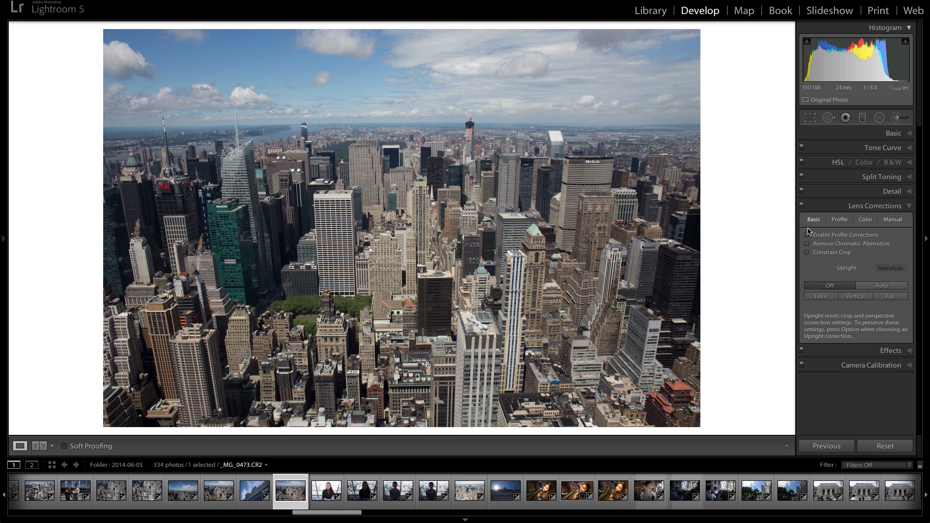
mouse_move(828, 231)
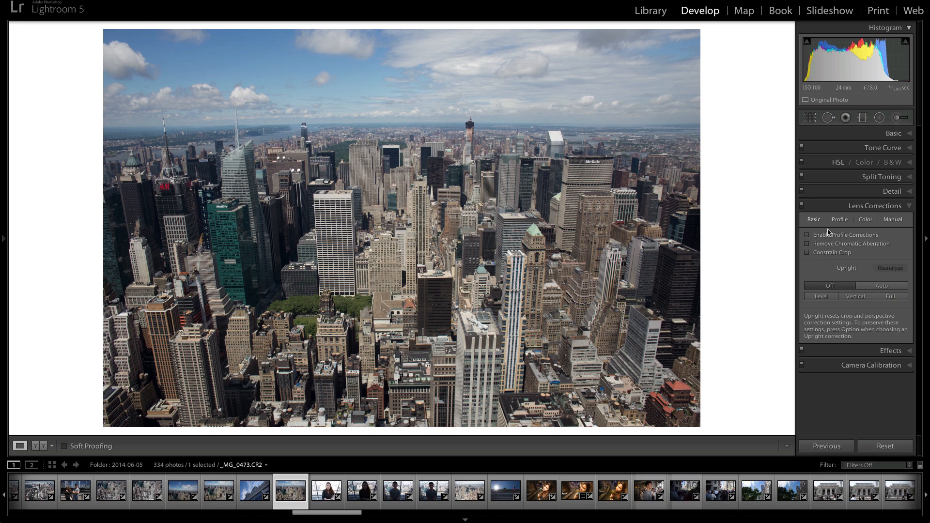
mouse_move(842, 259)
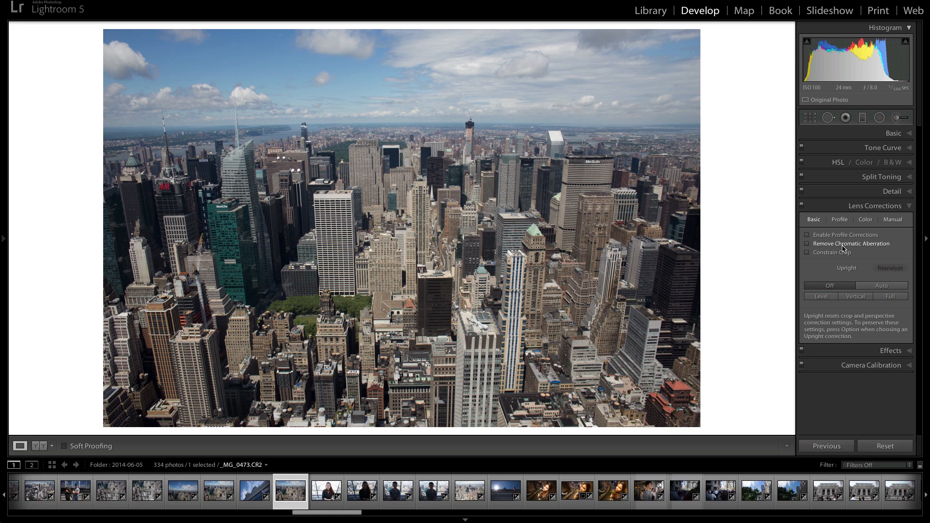
mouse_move(840, 244)
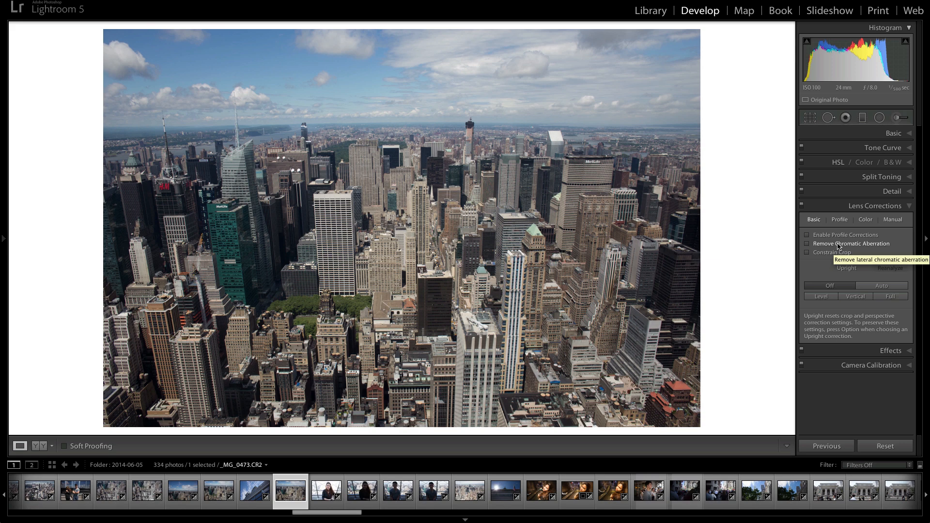
mouse_move(837, 245)
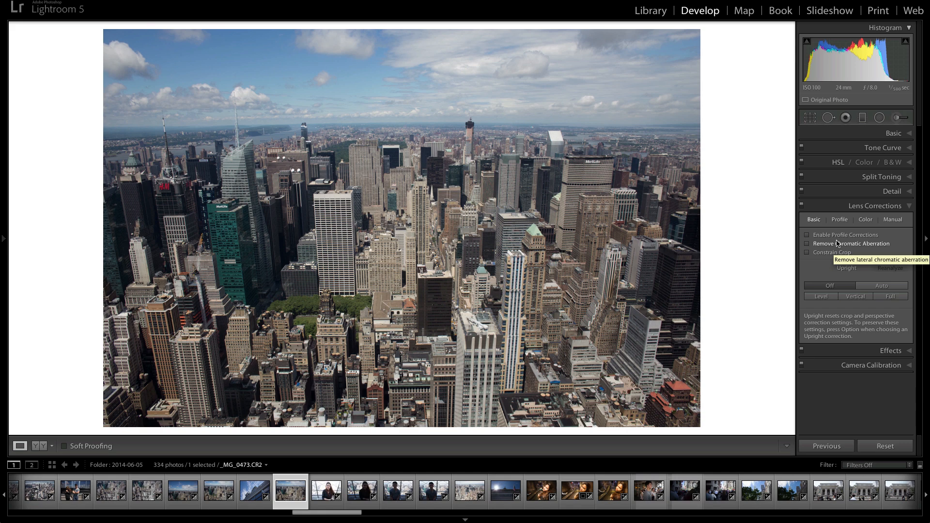
mouse_move(854, 262)
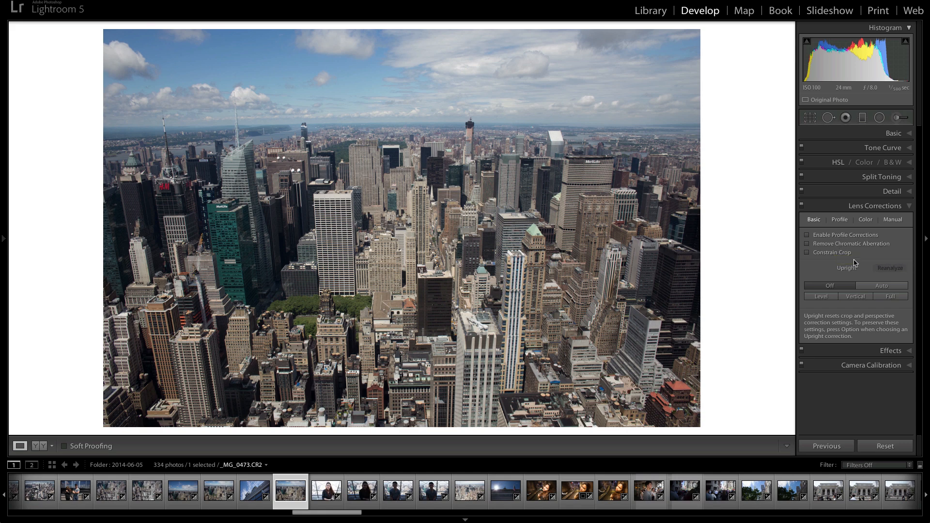
mouse_move(850, 262)
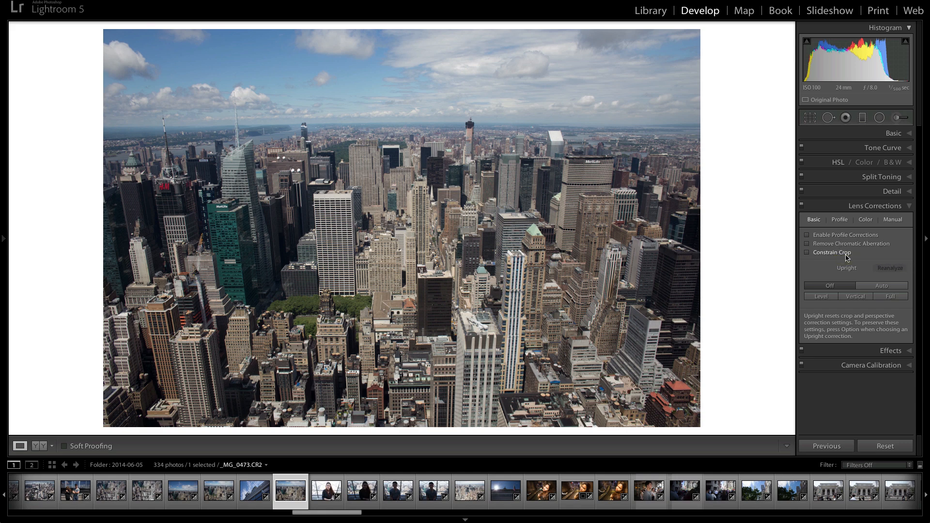
mouse_move(831, 252)
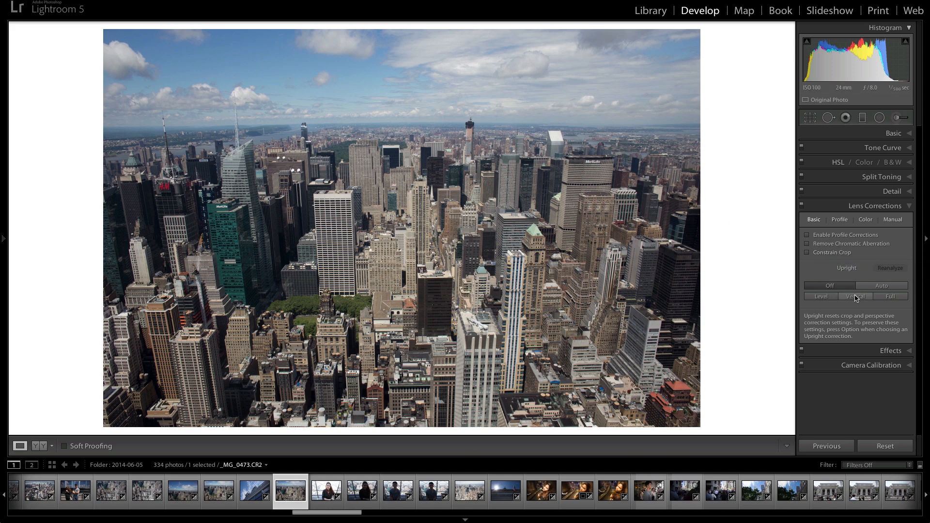
left_click(855, 296)
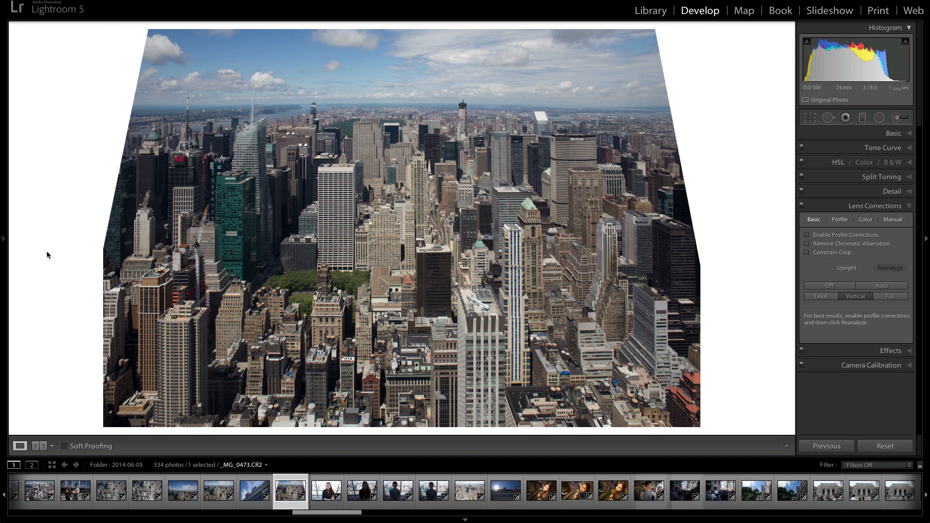
mouse_move(263, 397)
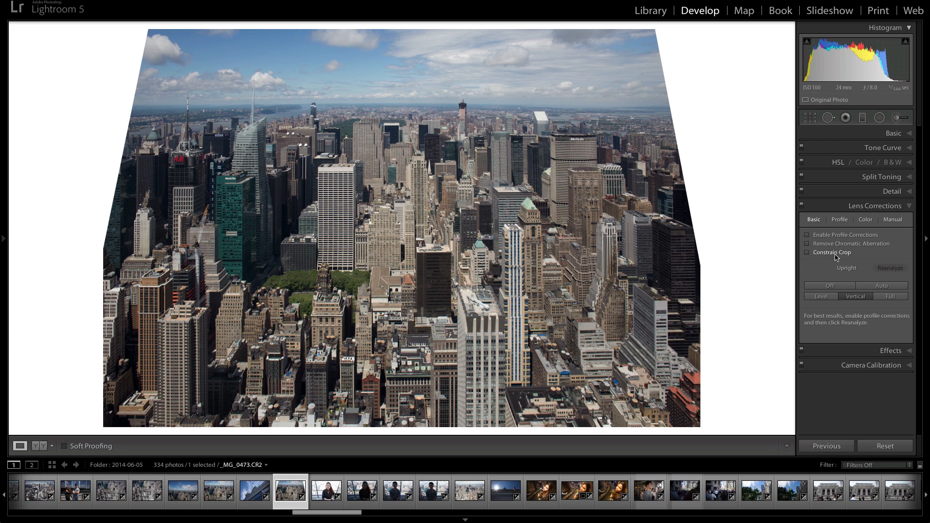
left_click(806, 251)
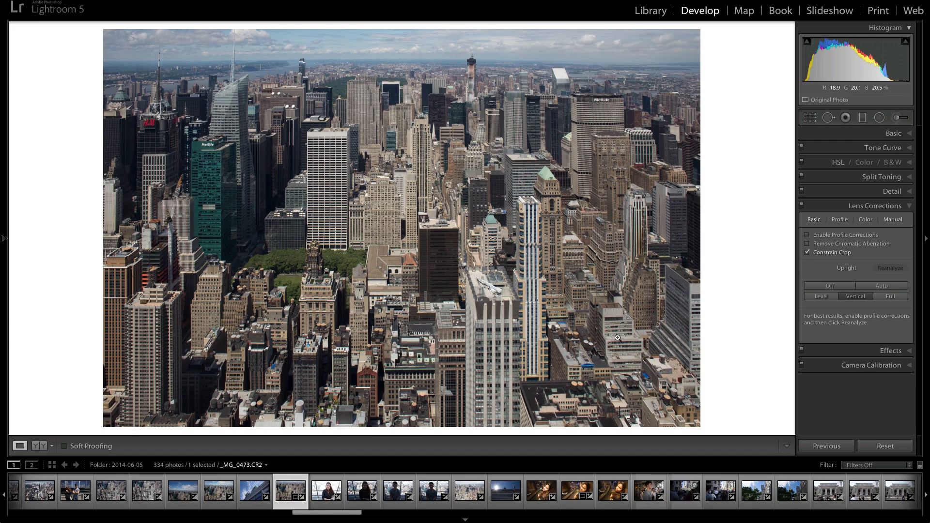
mouse_move(545, 149)
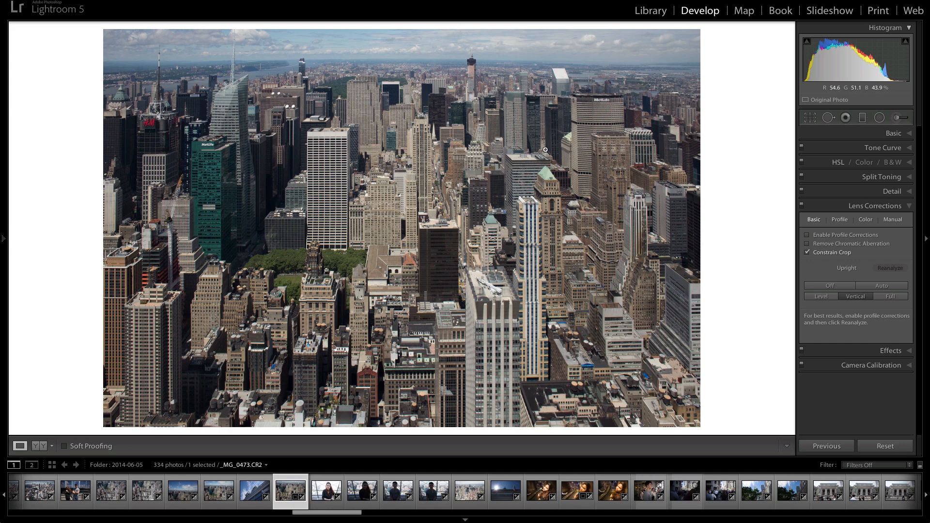
mouse_move(97, 88)
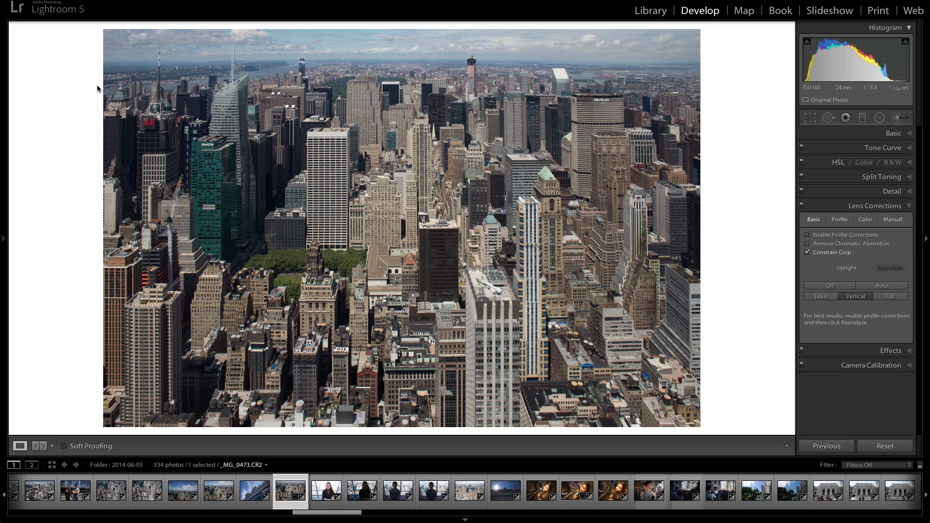
mouse_move(678, 58)
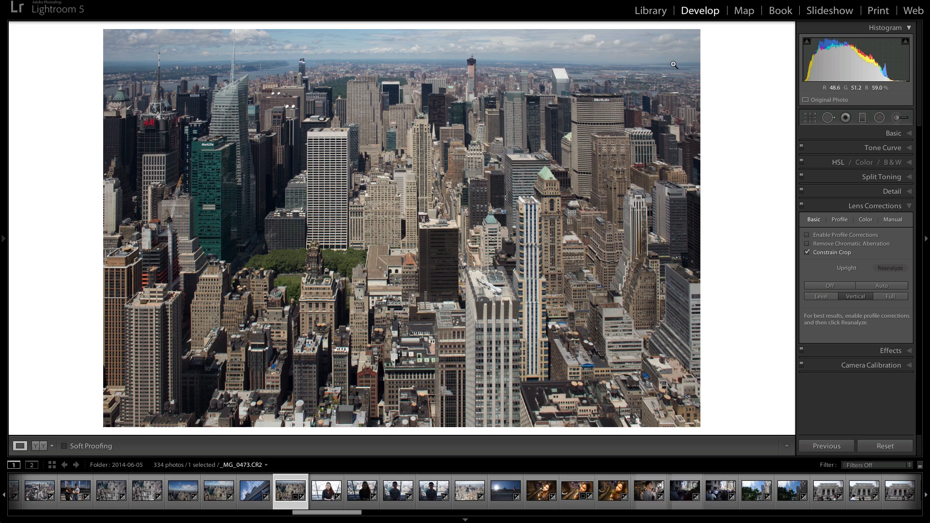
mouse_move(671, 54)
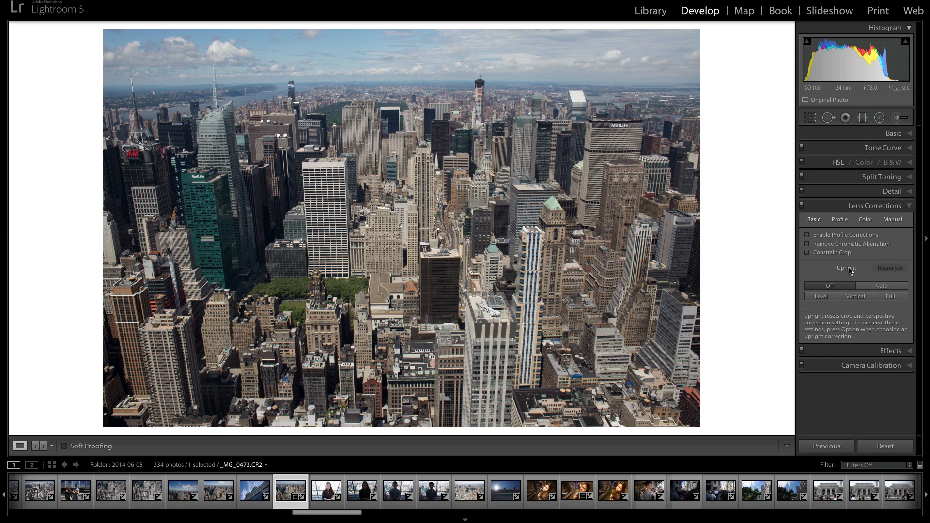
mouse_move(851, 274)
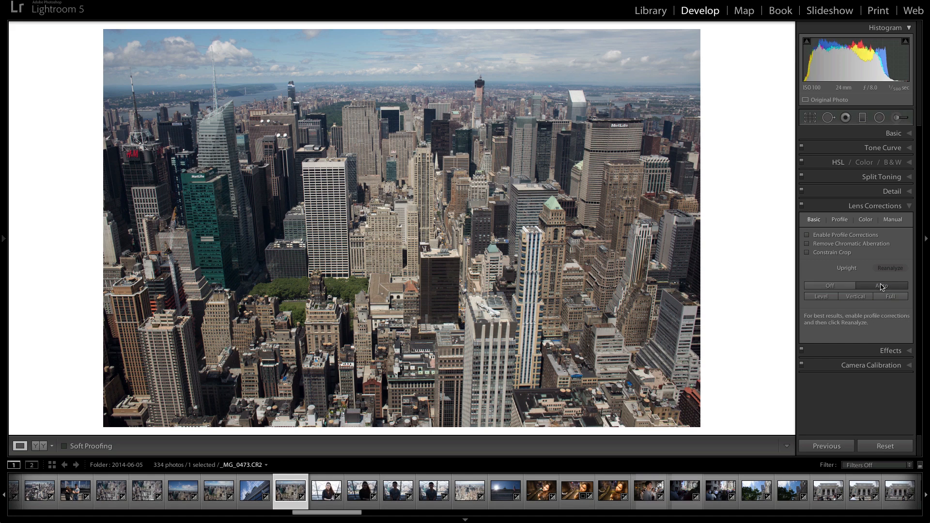
left_click(880, 285)
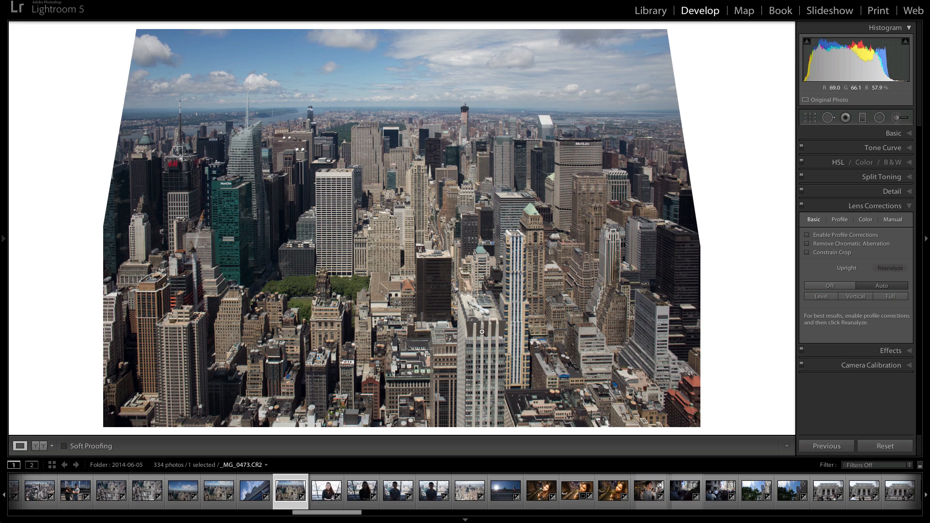
mouse_move(447, 119)
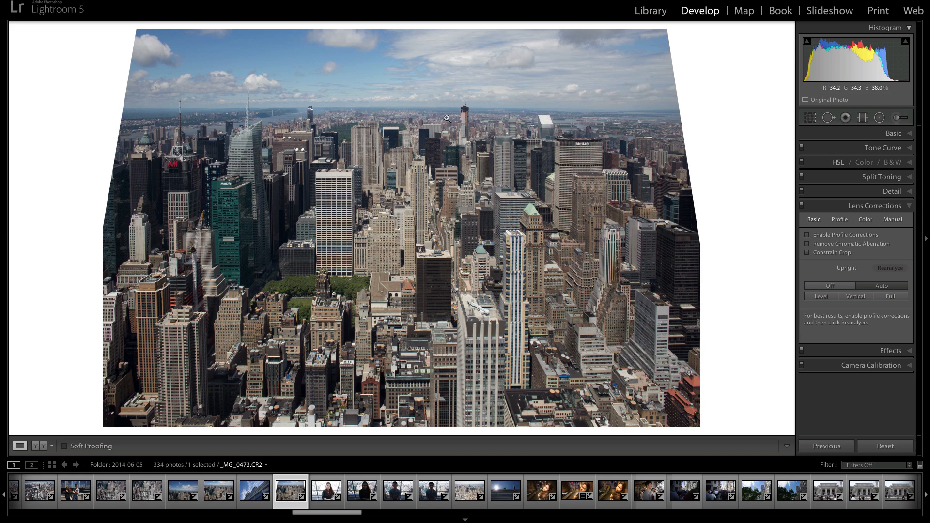
left_click(807, 252)
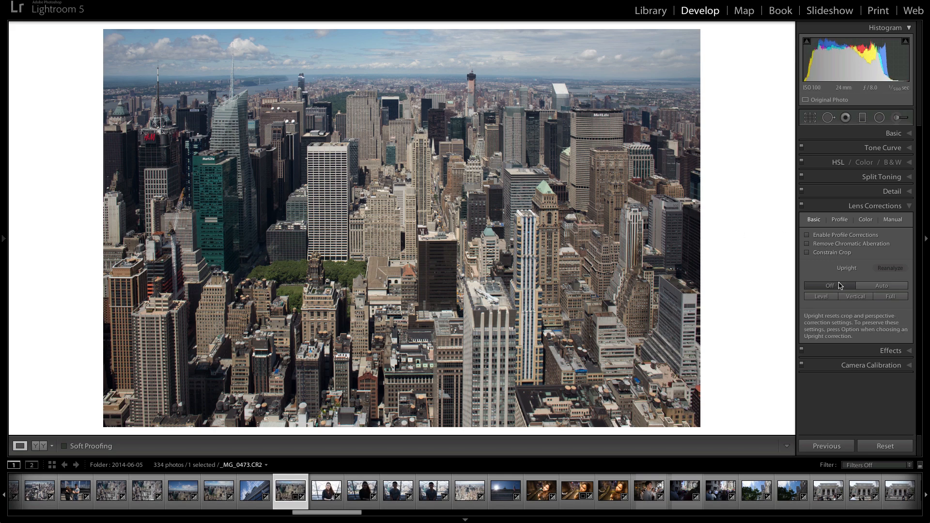
Compare the Upright Level, Vertical and Full corrections on the skyline's tilted buildings
left_click(889, 297)
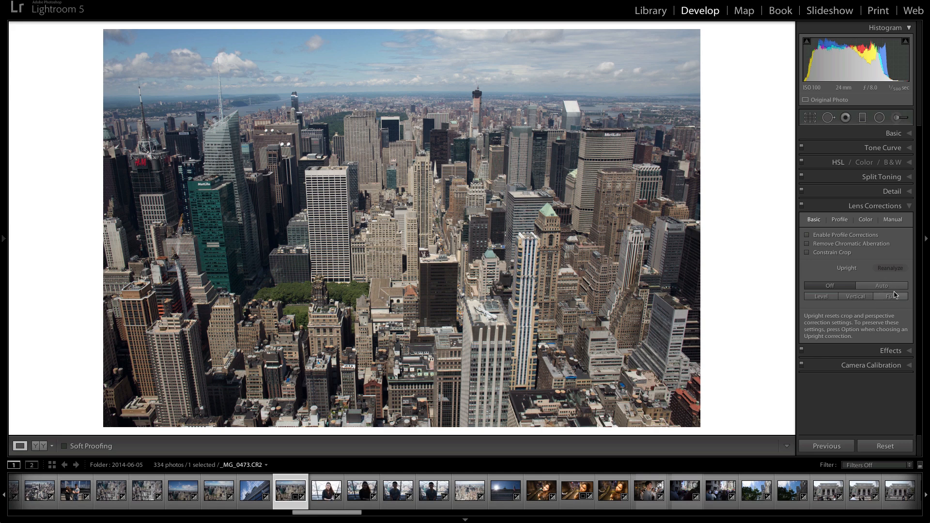
mouse_move(821, 296)
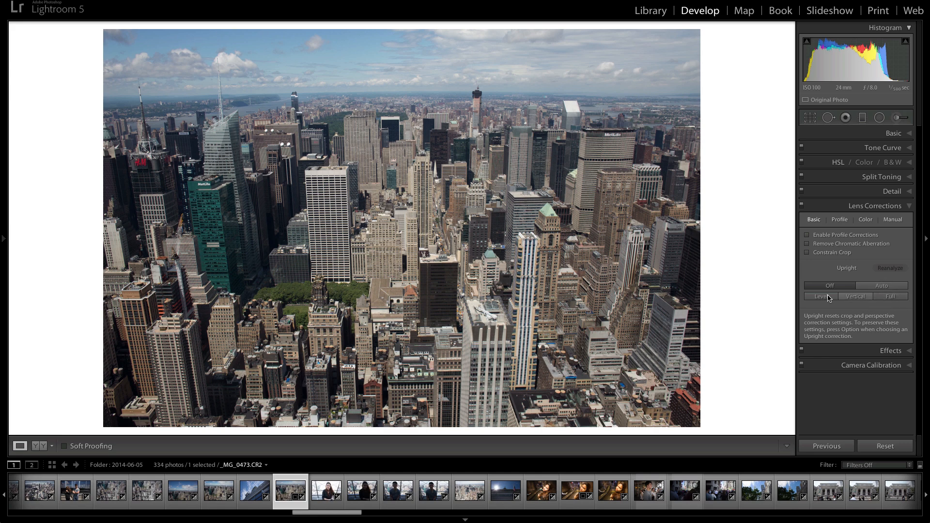
left_click(820, 296)
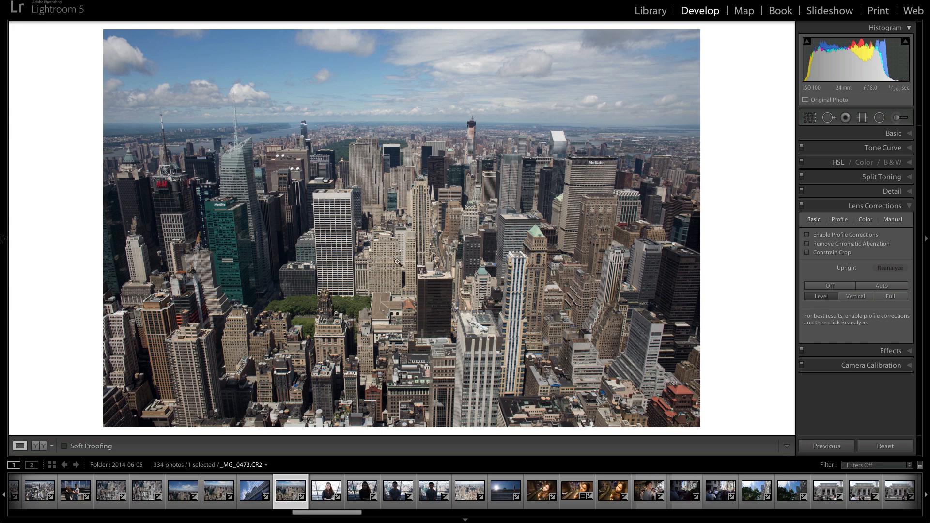
mouse_move(650, 195)
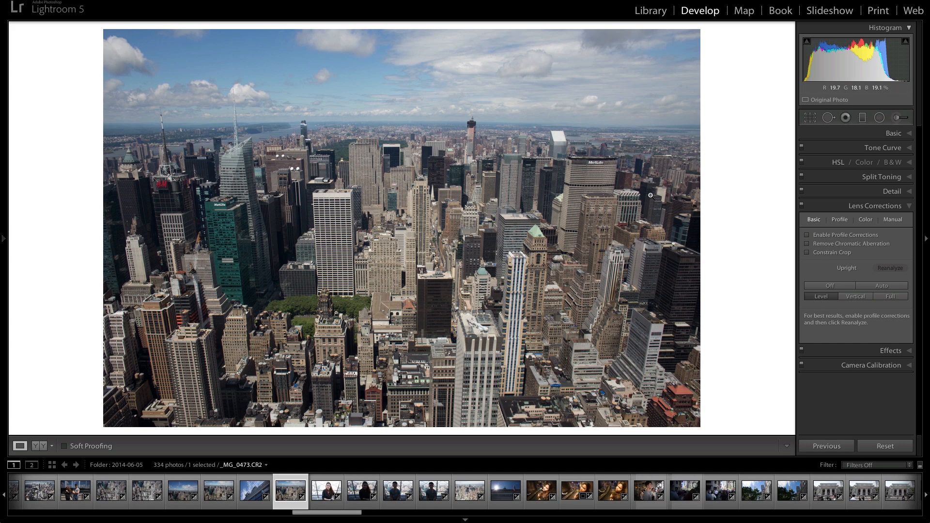
mouse_move(285, 242)
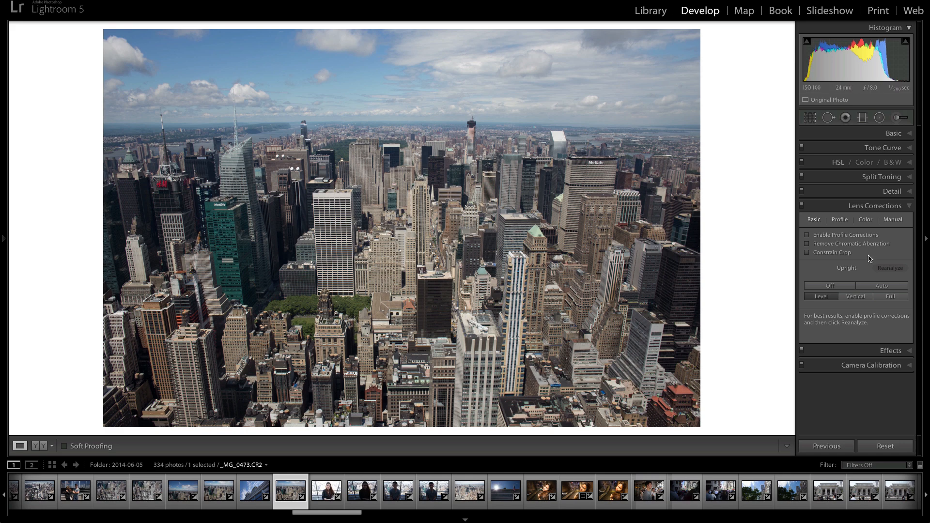
left_click(854, 296)
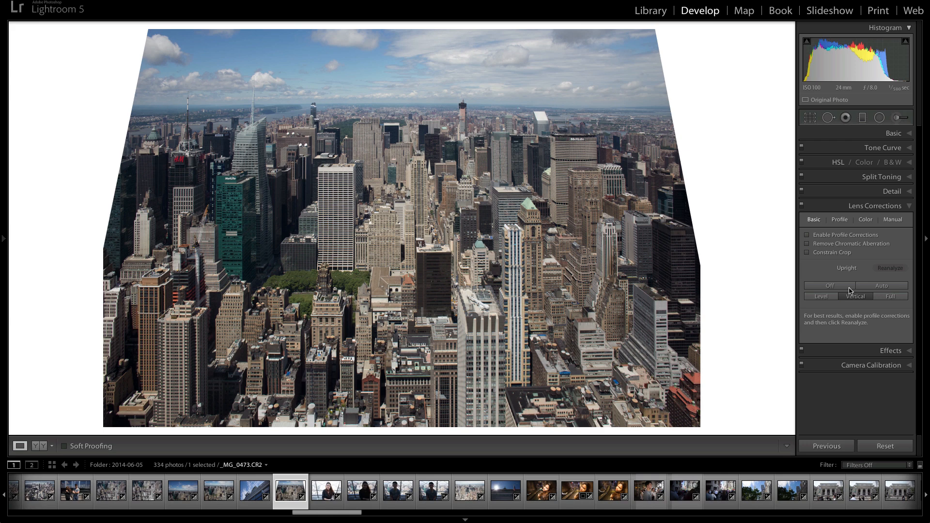
mouse_move(407, 210)
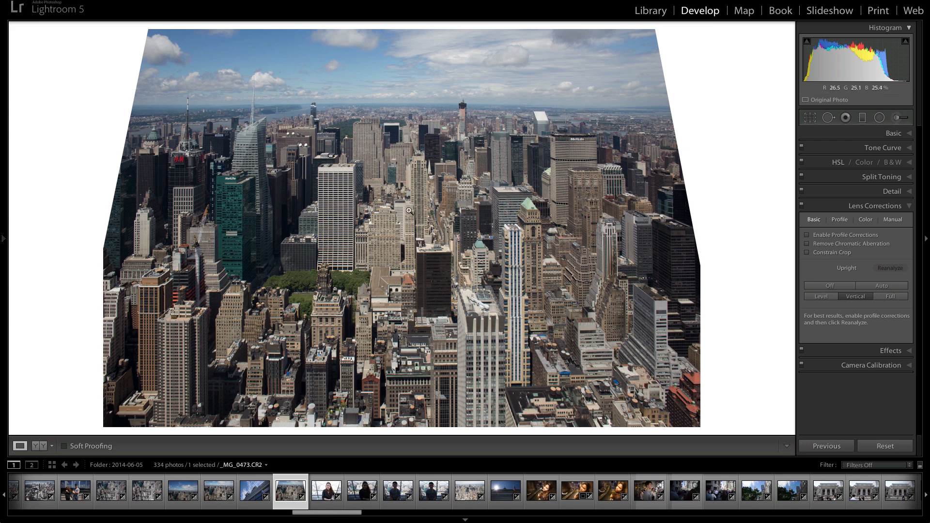
mouse_move(183, 181)
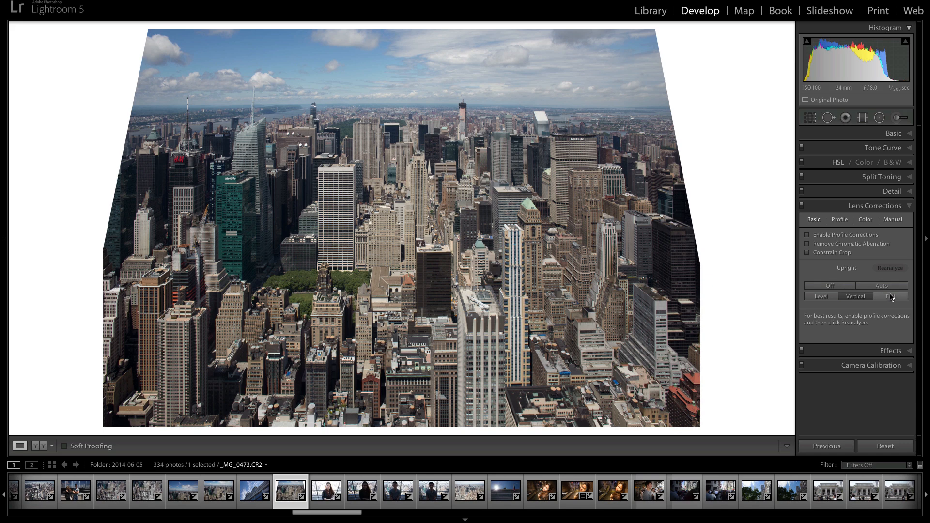
left_click(892, 296)
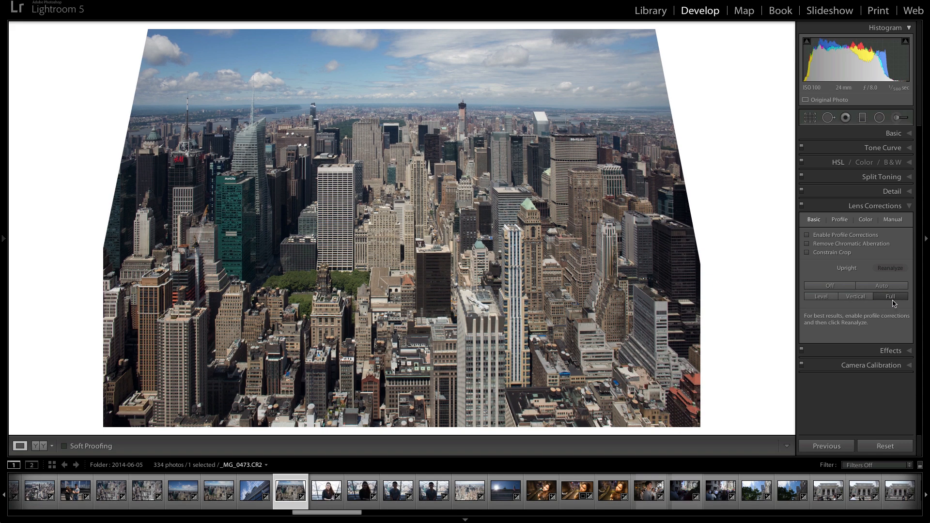
Toggle Constrain Crop, retry Level, then settle on the Auto upright correction
left_click(807, 252)
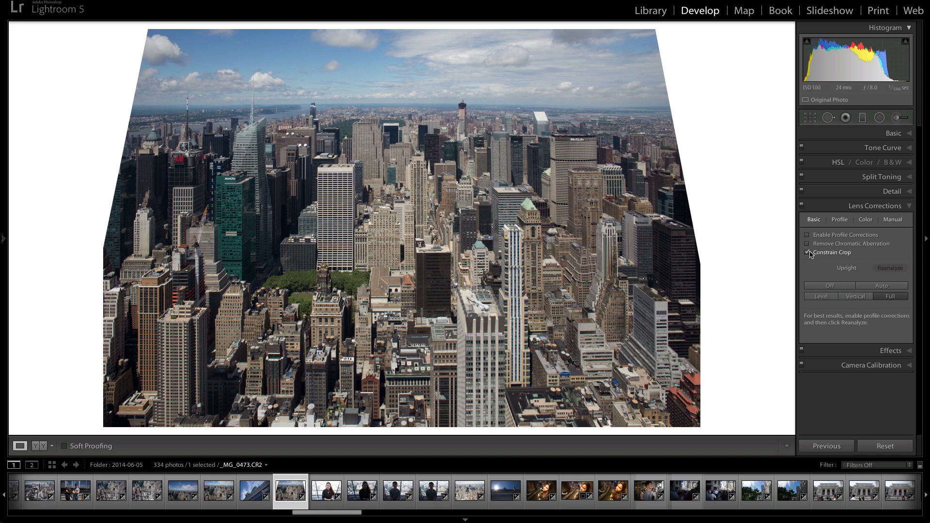
left_click(807, 252)
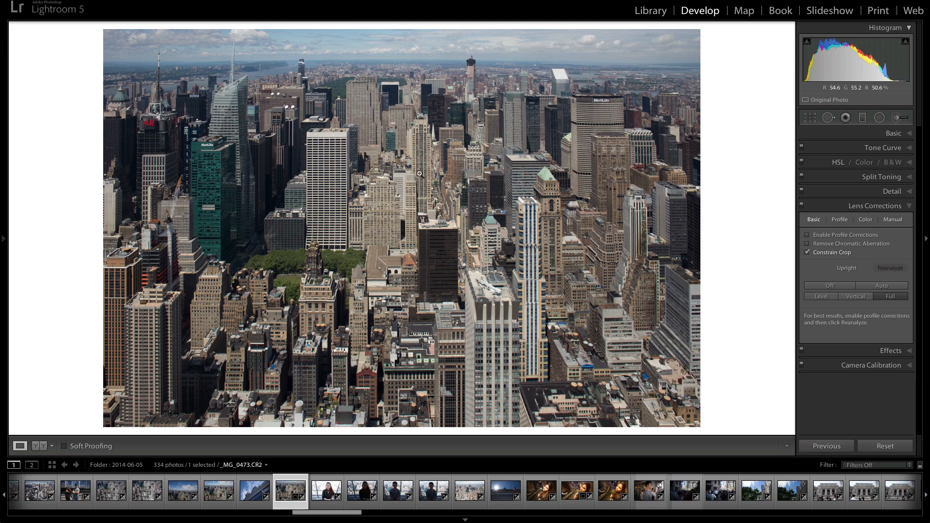
mouse_move(295, 96)
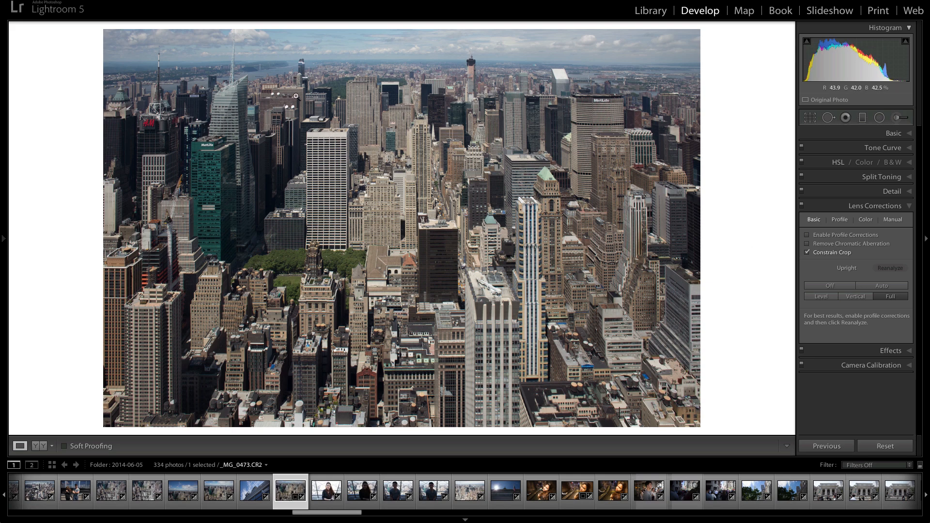
mouse_move(574, 52)
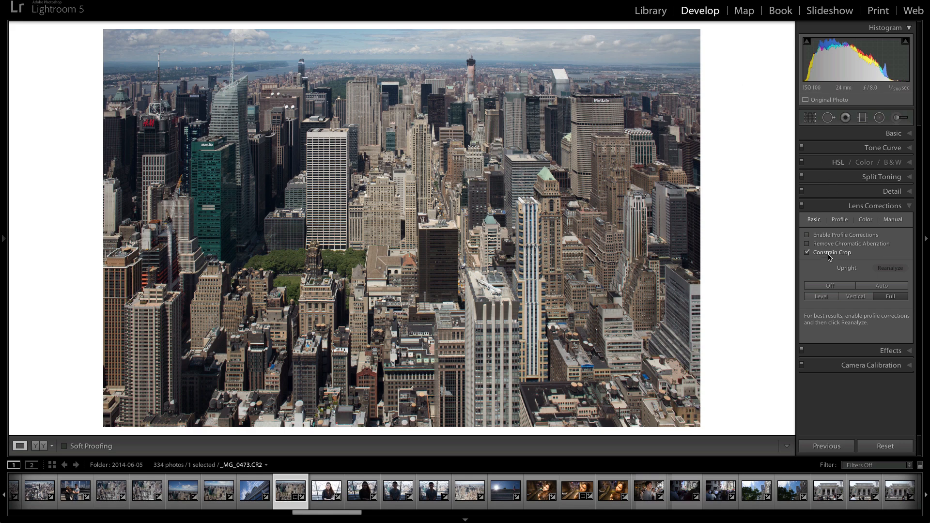
mouse_move(836, 271)
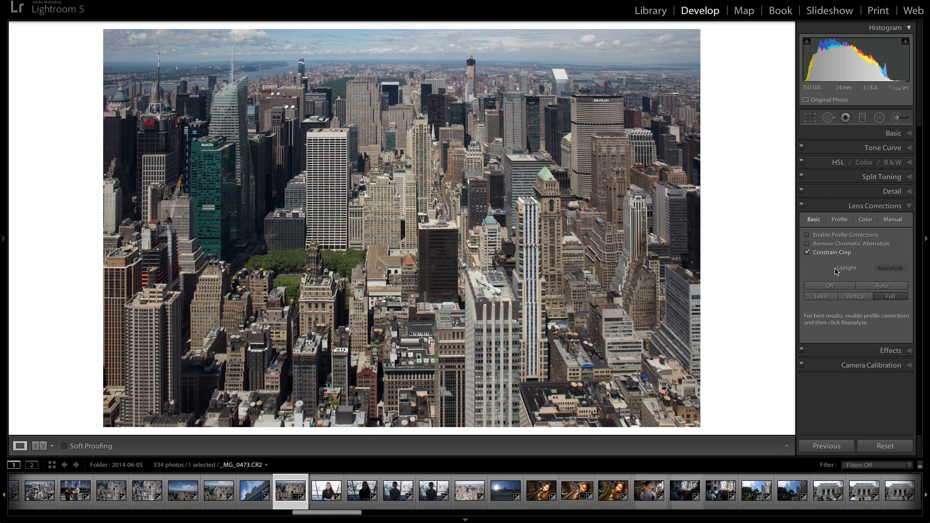
left_click(821, 297)
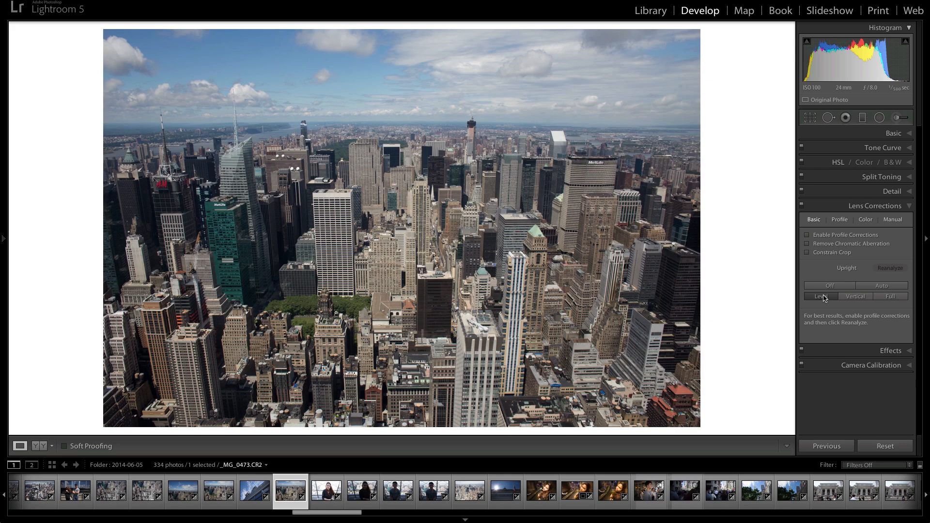
mouse_move(576, 214)
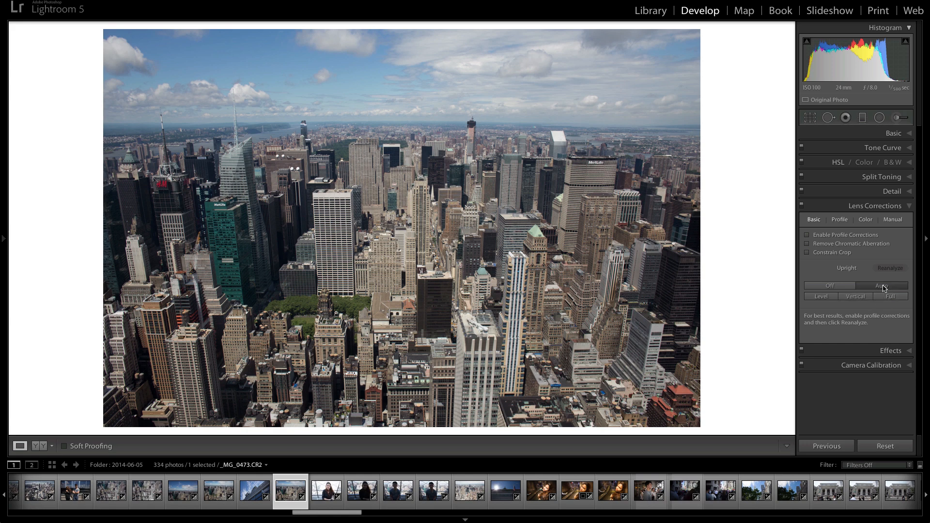
left_click(806, 252)
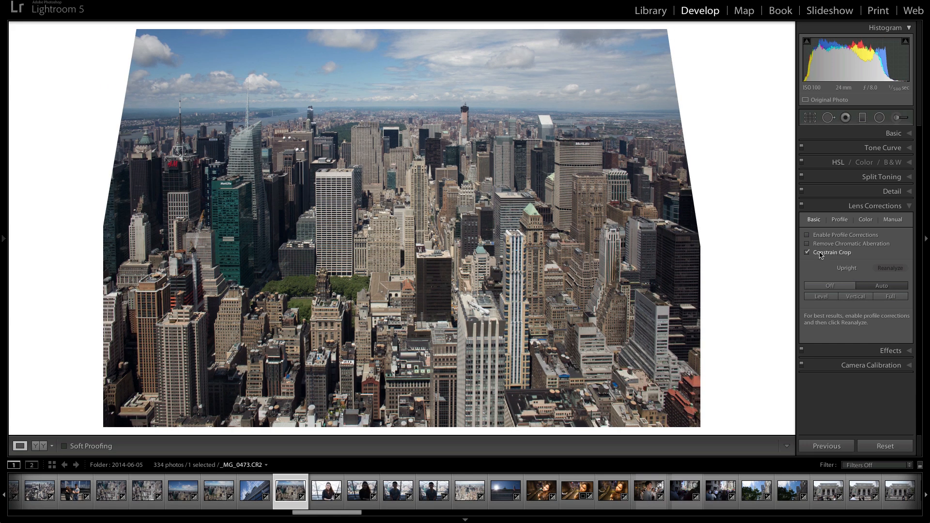
Enable Profile Corrections in the Basic options, toggling it off and on to compare
left_click(807, 251)
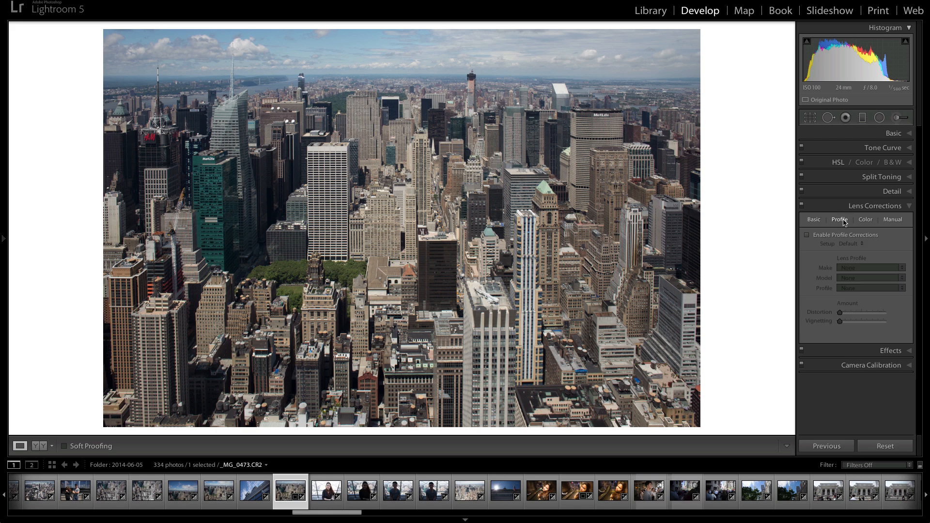
left_click(813, 220)
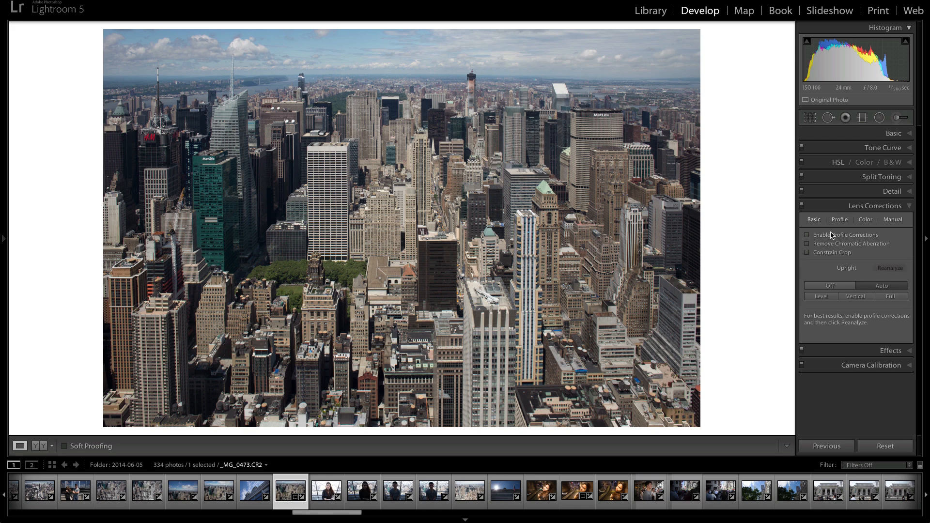
left_click(807, 235)
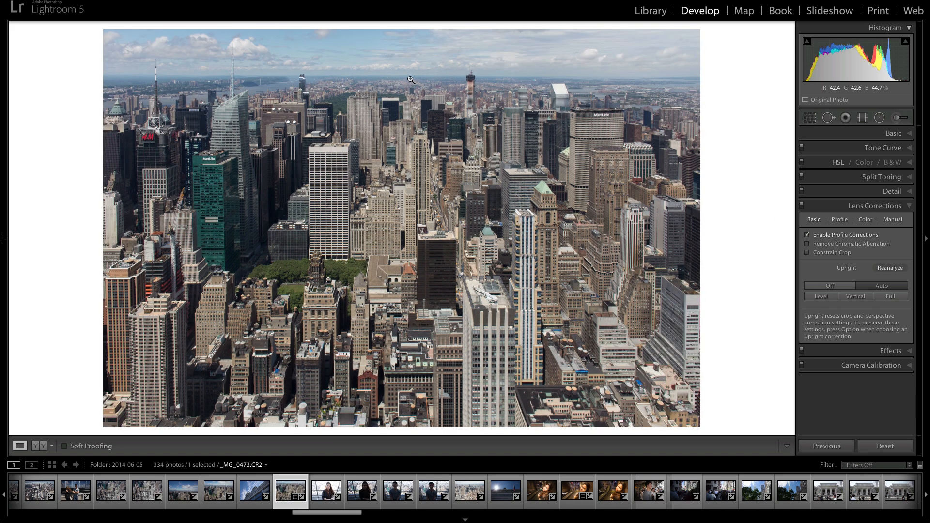
left_click(806, 235)
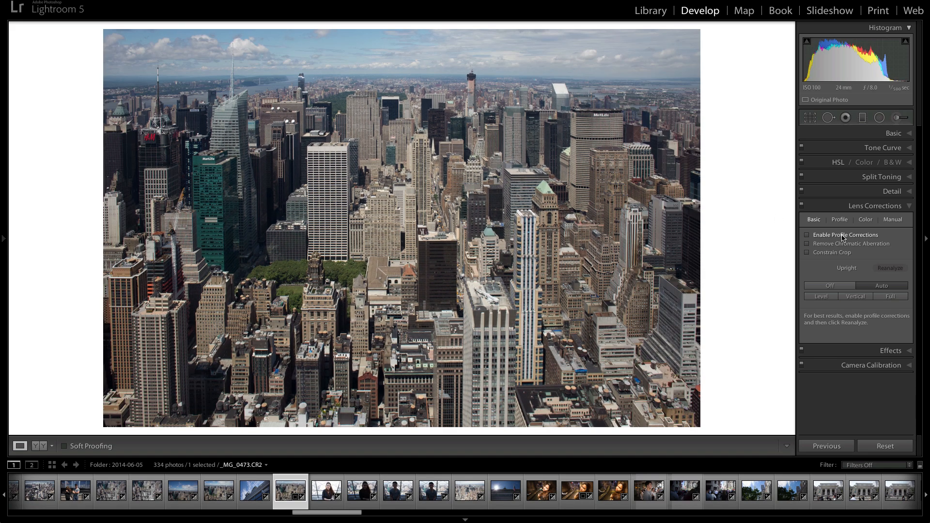
left_click(807, 235)
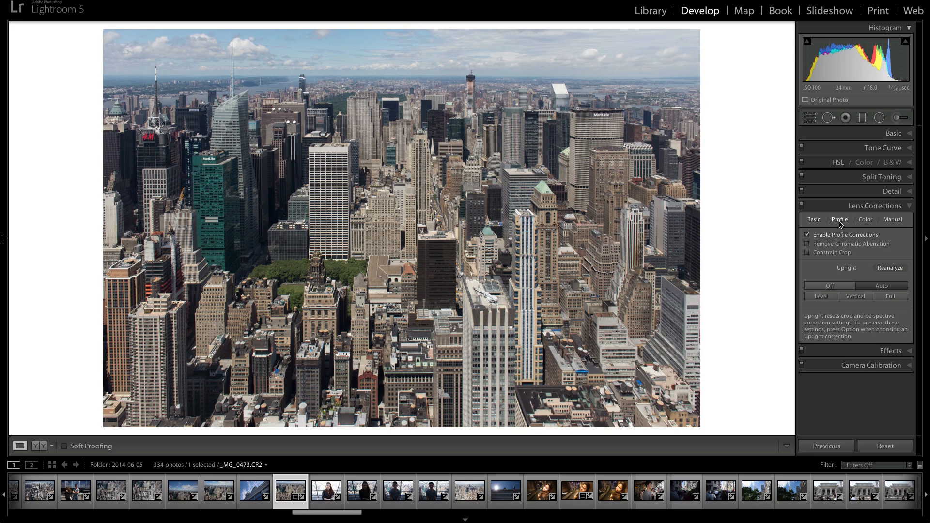
Review the Canon 24mm lens profile's Make and Setup menus, keeping the default setup
left_click(838, 219)
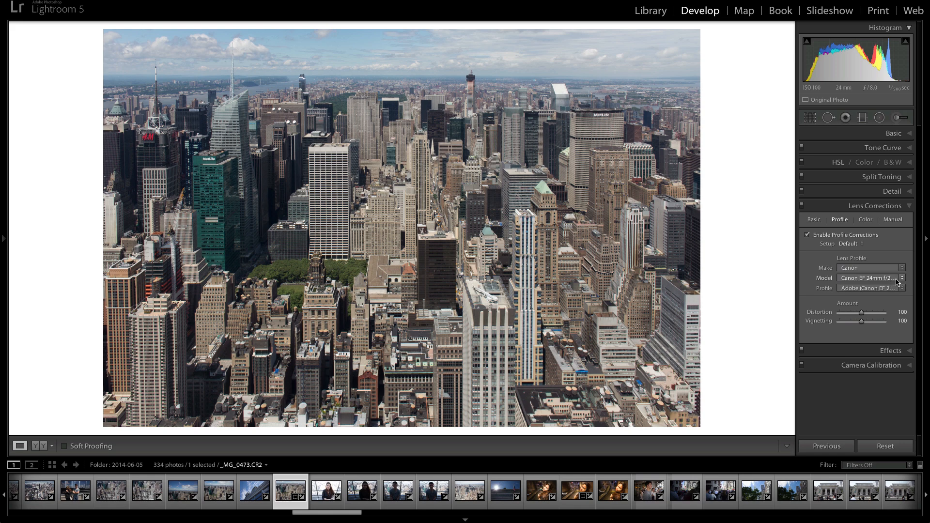
mouse_move(878, 273)
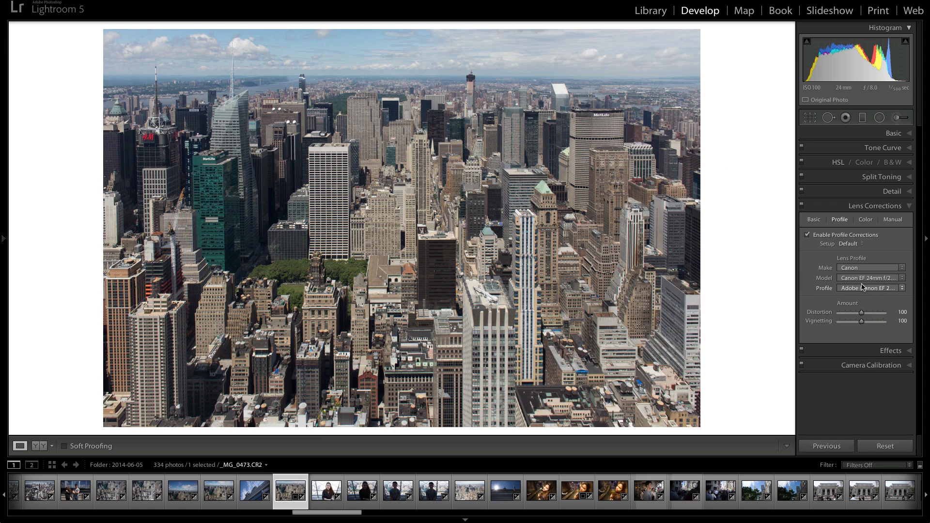
mouse_move(876, 267)
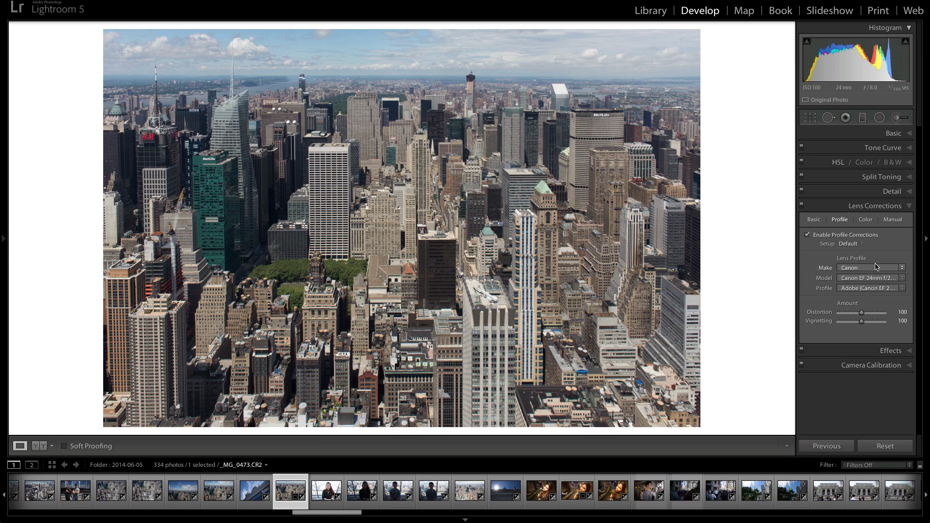
left_click(870, 267)
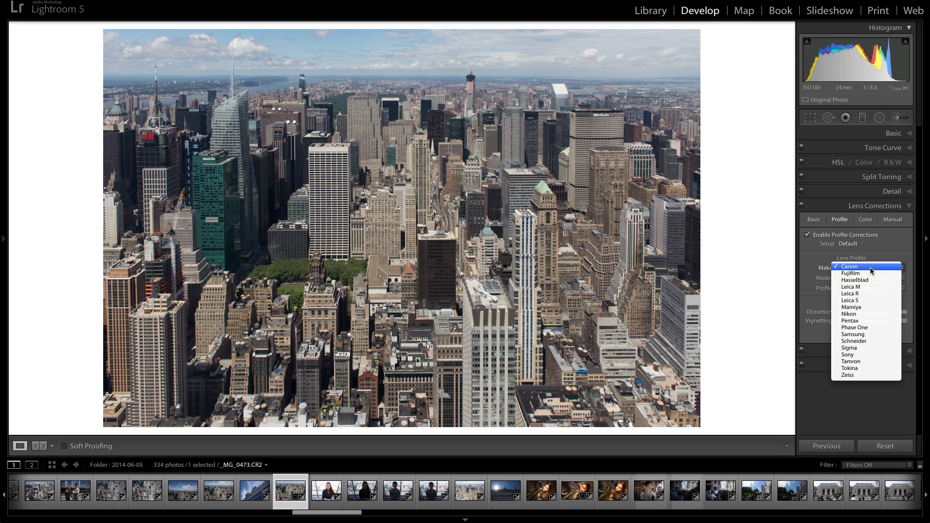
mouse_move(883, 248)
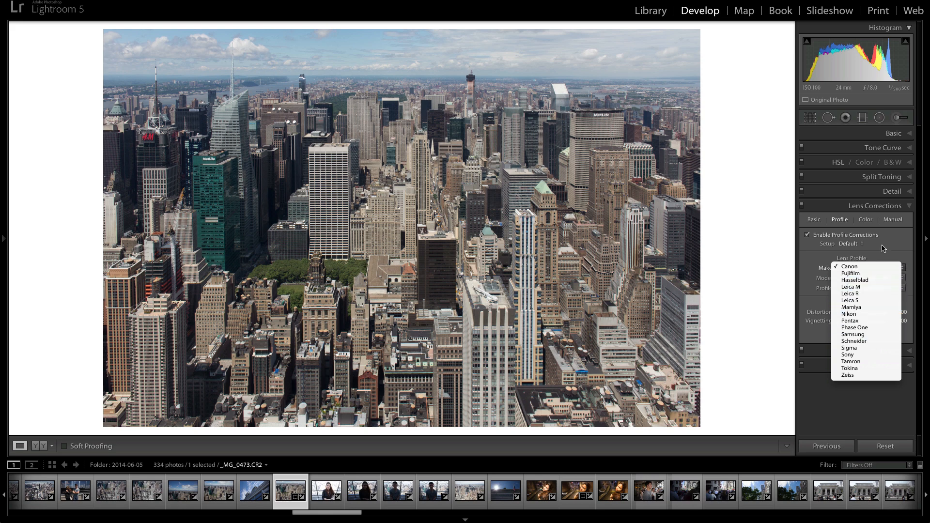
left_click(848, 244)
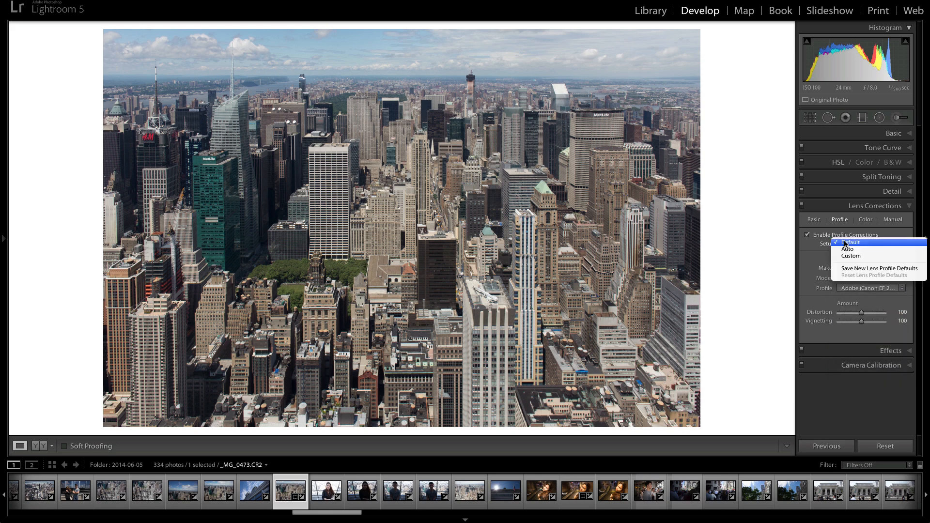
left_click(852, 243)
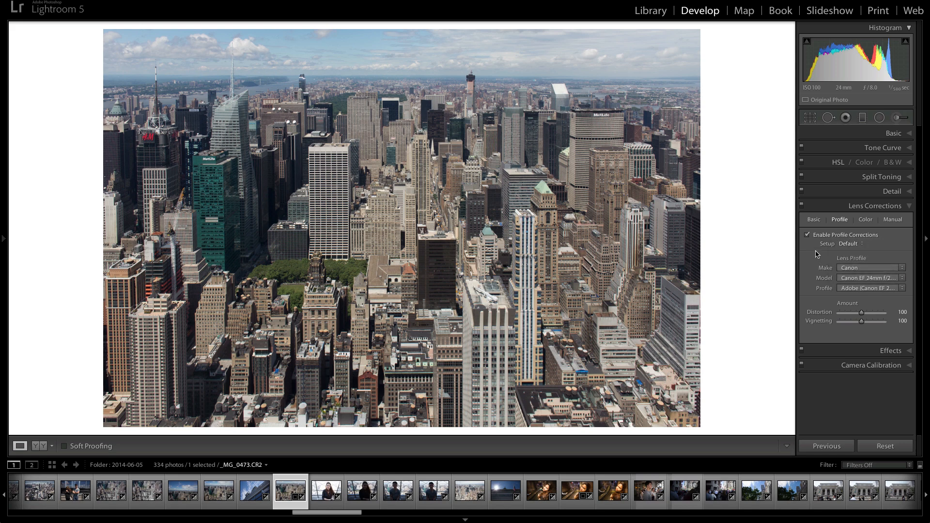
left_click(865, 220)
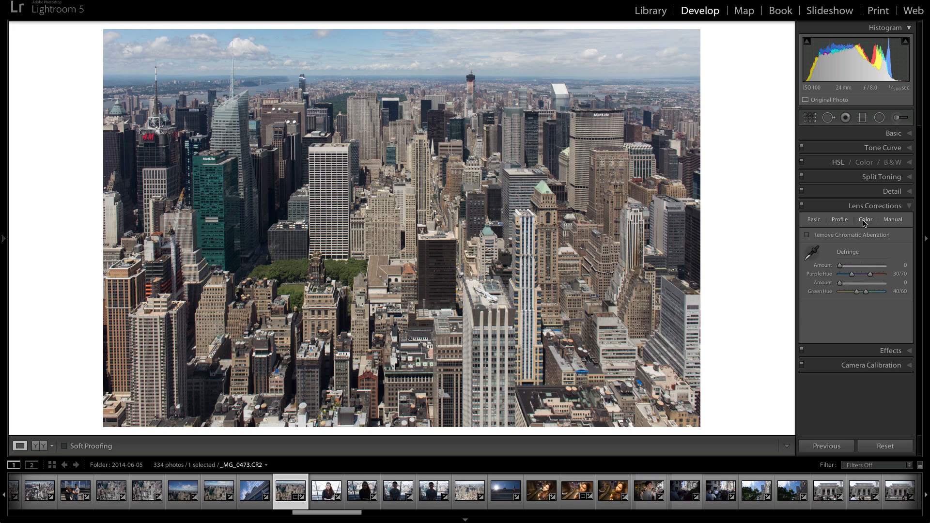
left_click(807, 235)
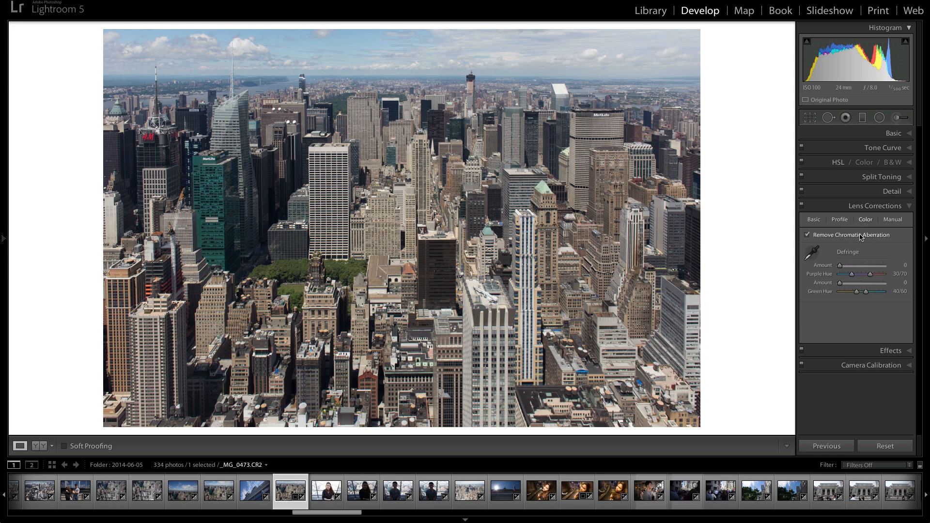
left_click(813, 218)
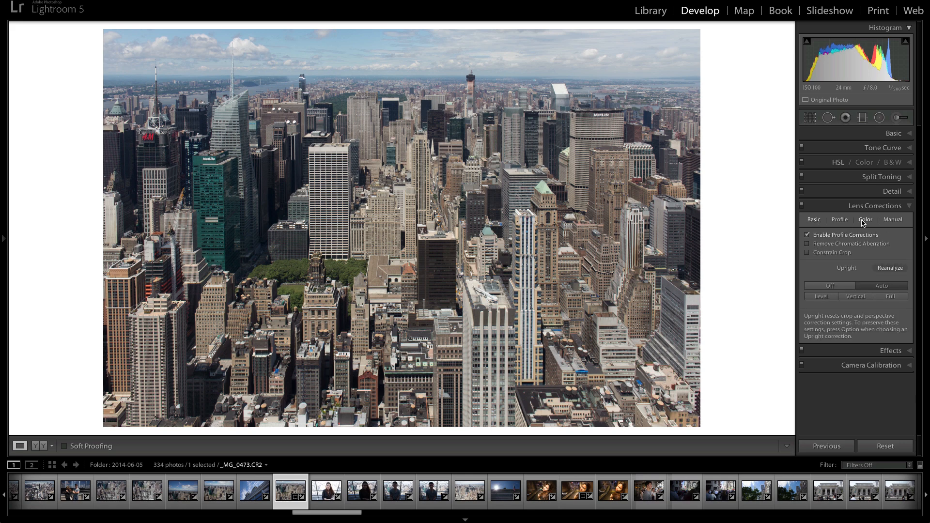
left_click(865, 220)
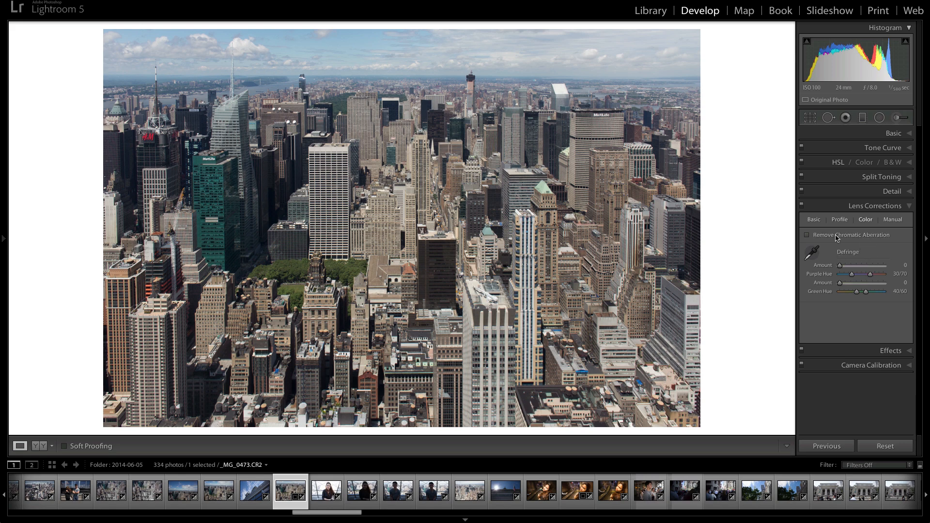
left_click(813, 220)
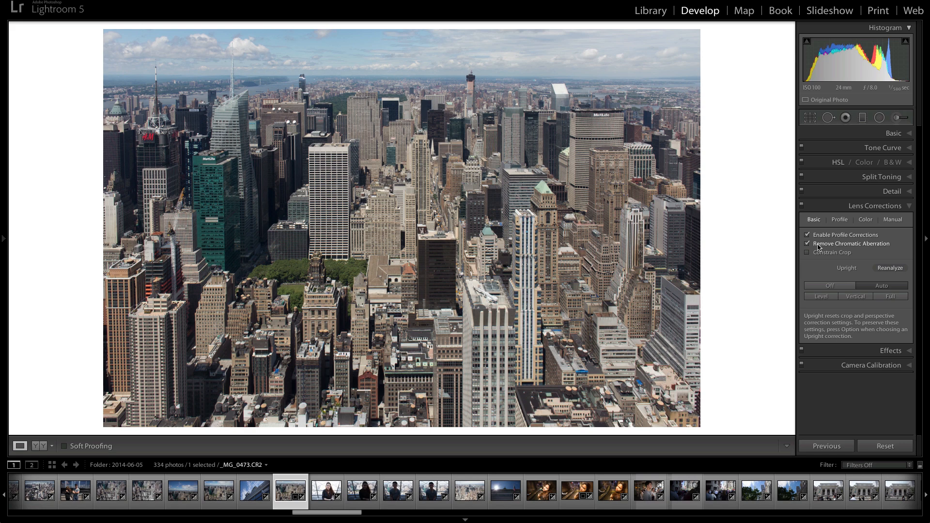
left_click(865, 220)
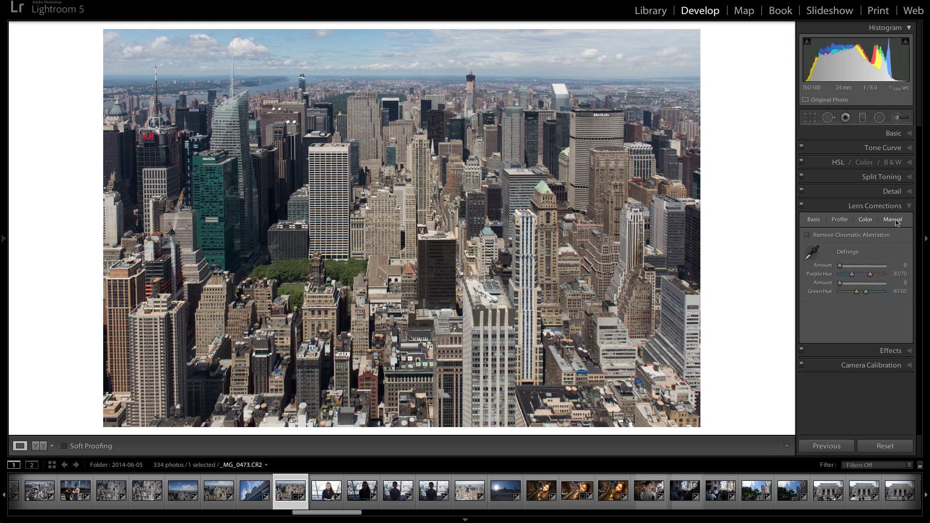
Try Constrain Crop on the Manual transform sliders, undo it, and return to Basic options
left_click(894, 219)
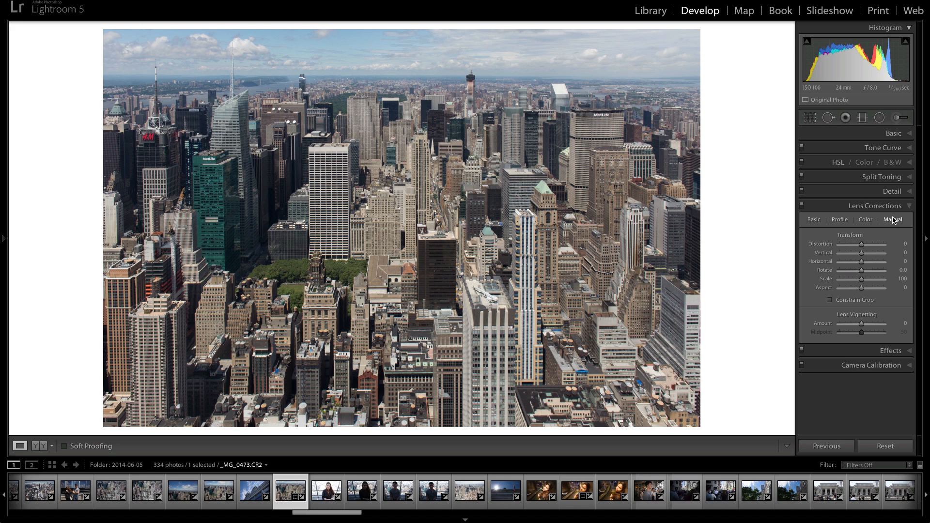
mouse_move(878, 300)
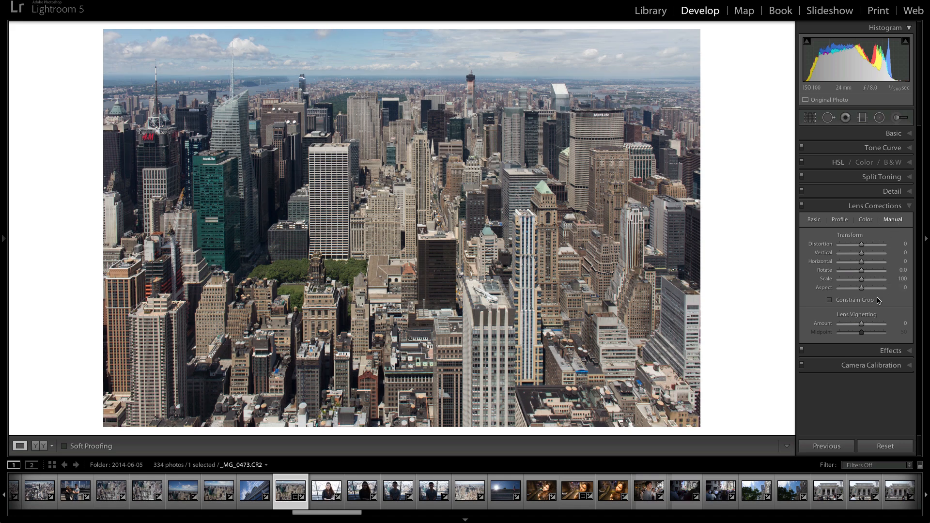
mouse_move(862, 299)
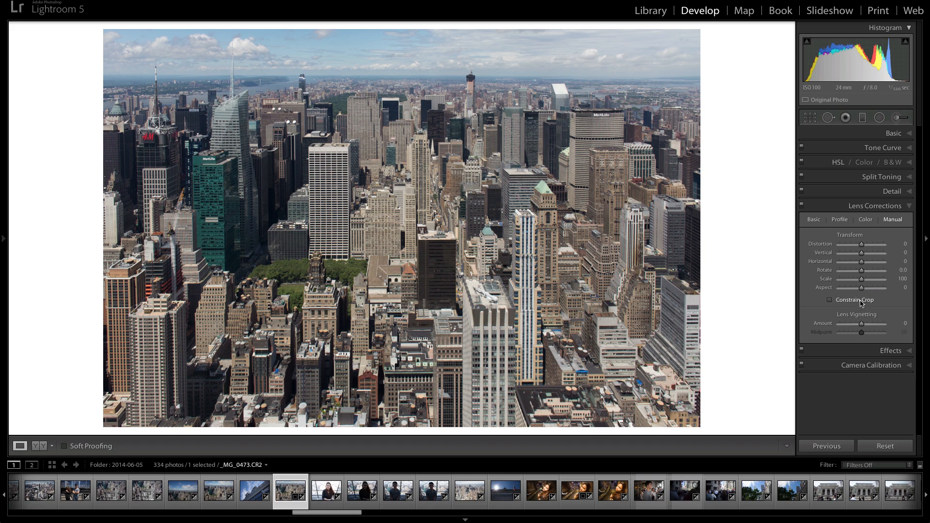
mouse_move(855, 300)
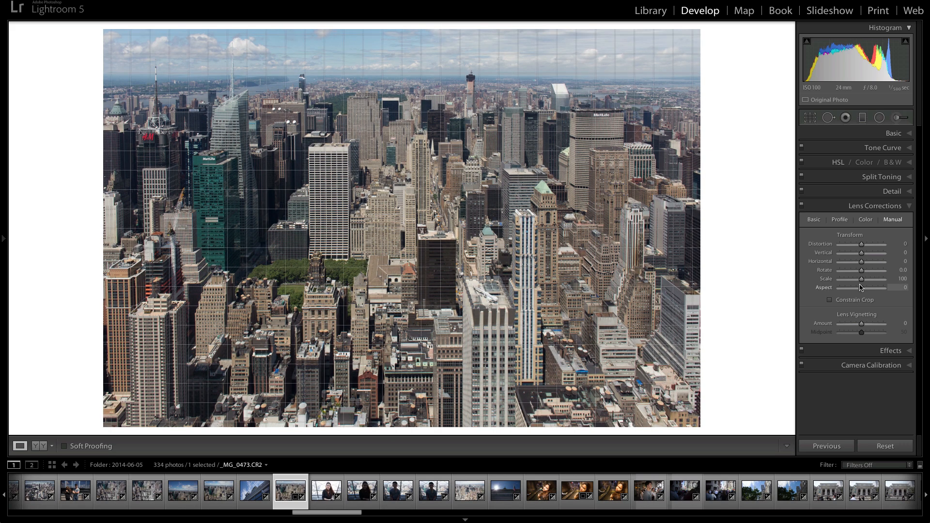
left_click(830, 300)
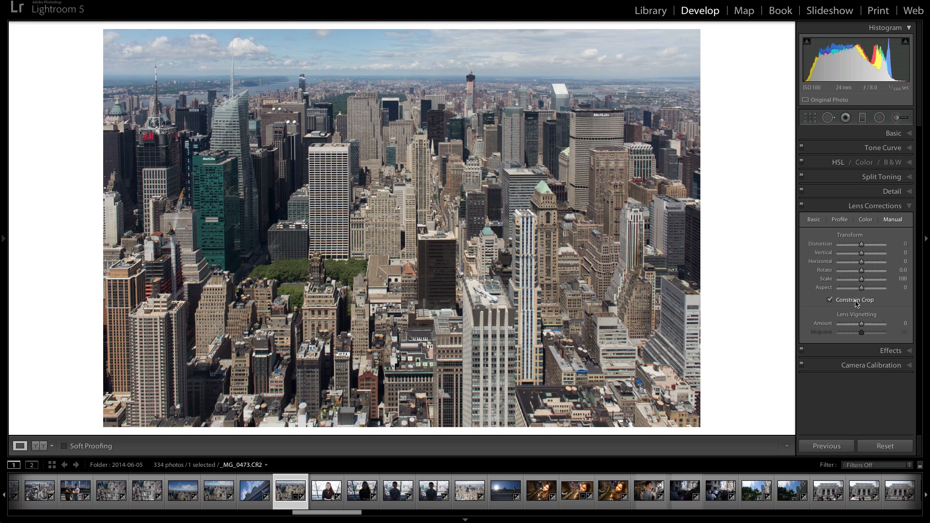
left_click(830, 300)
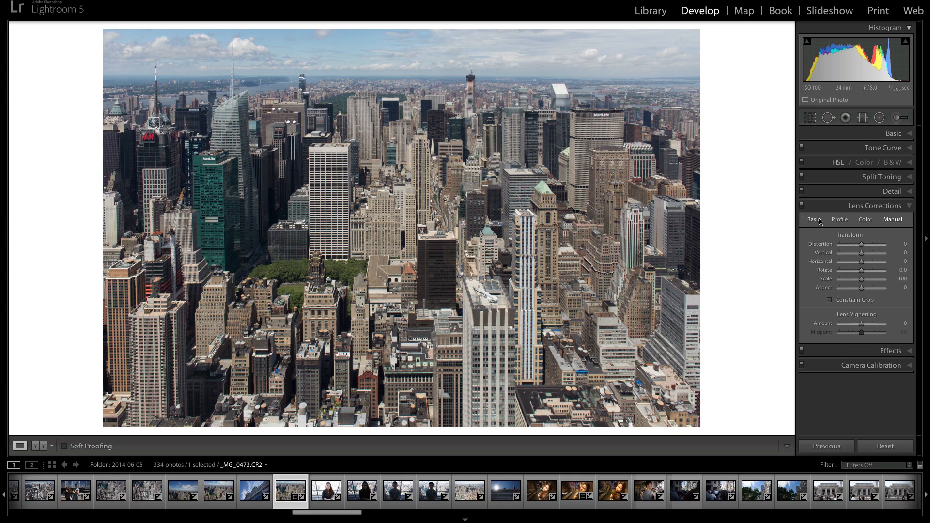
left_click(813, 220)
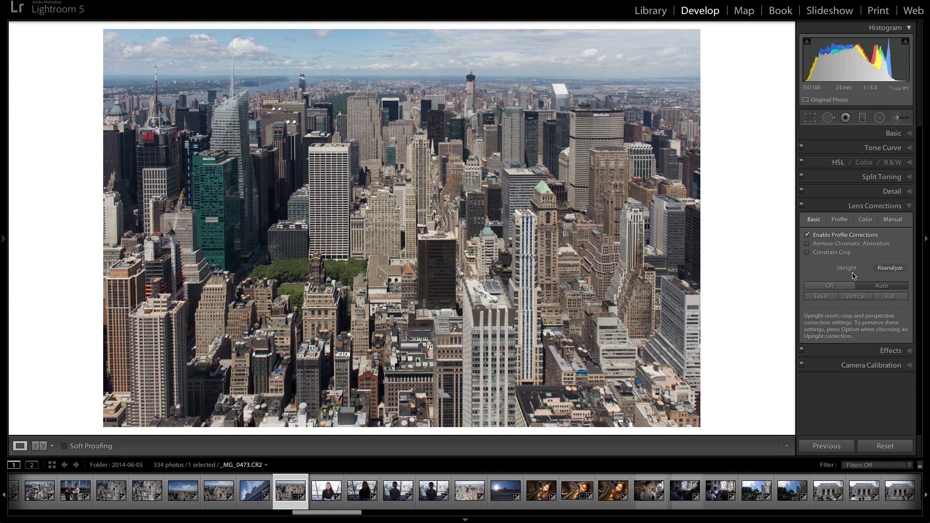